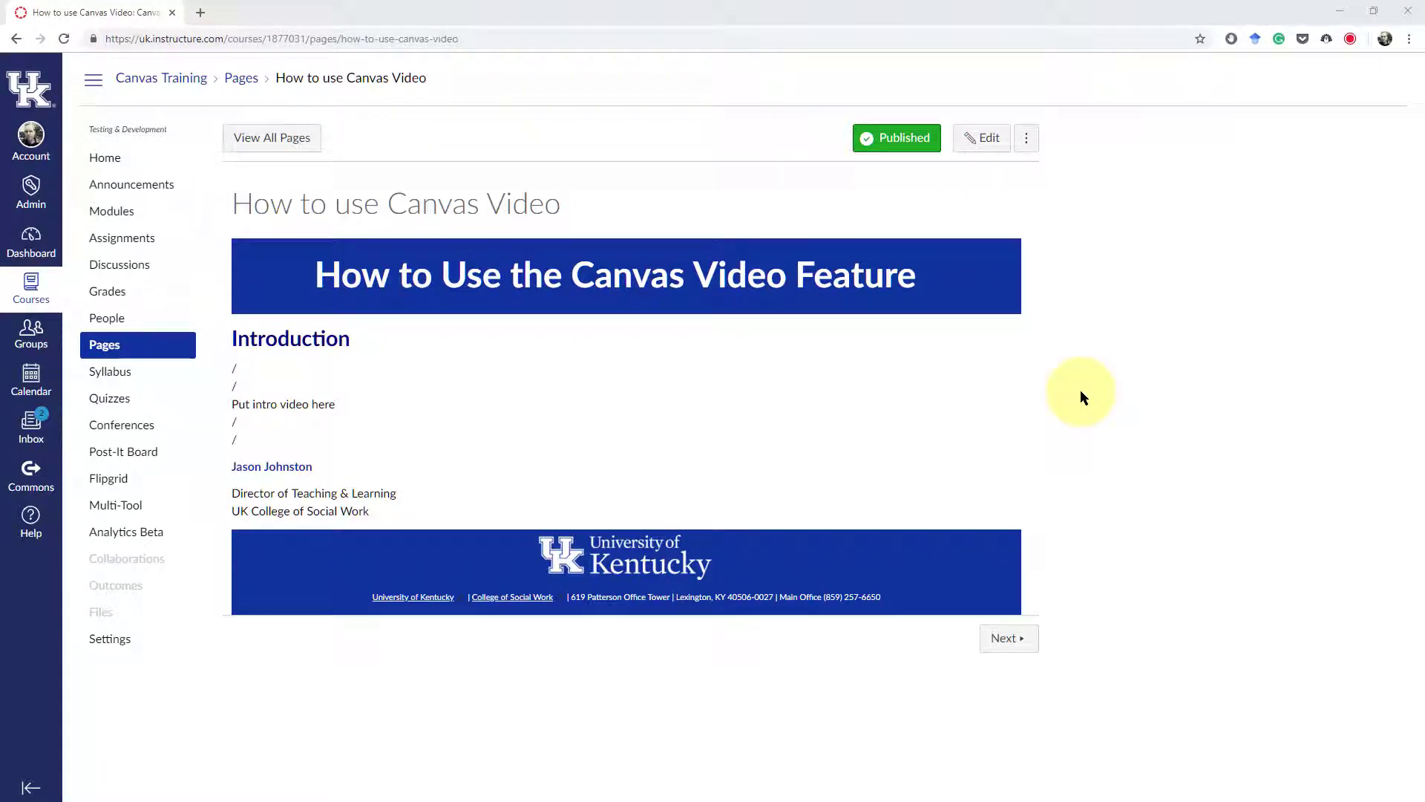
{"action": "mouse_move", "coordinate": [986, 139]}
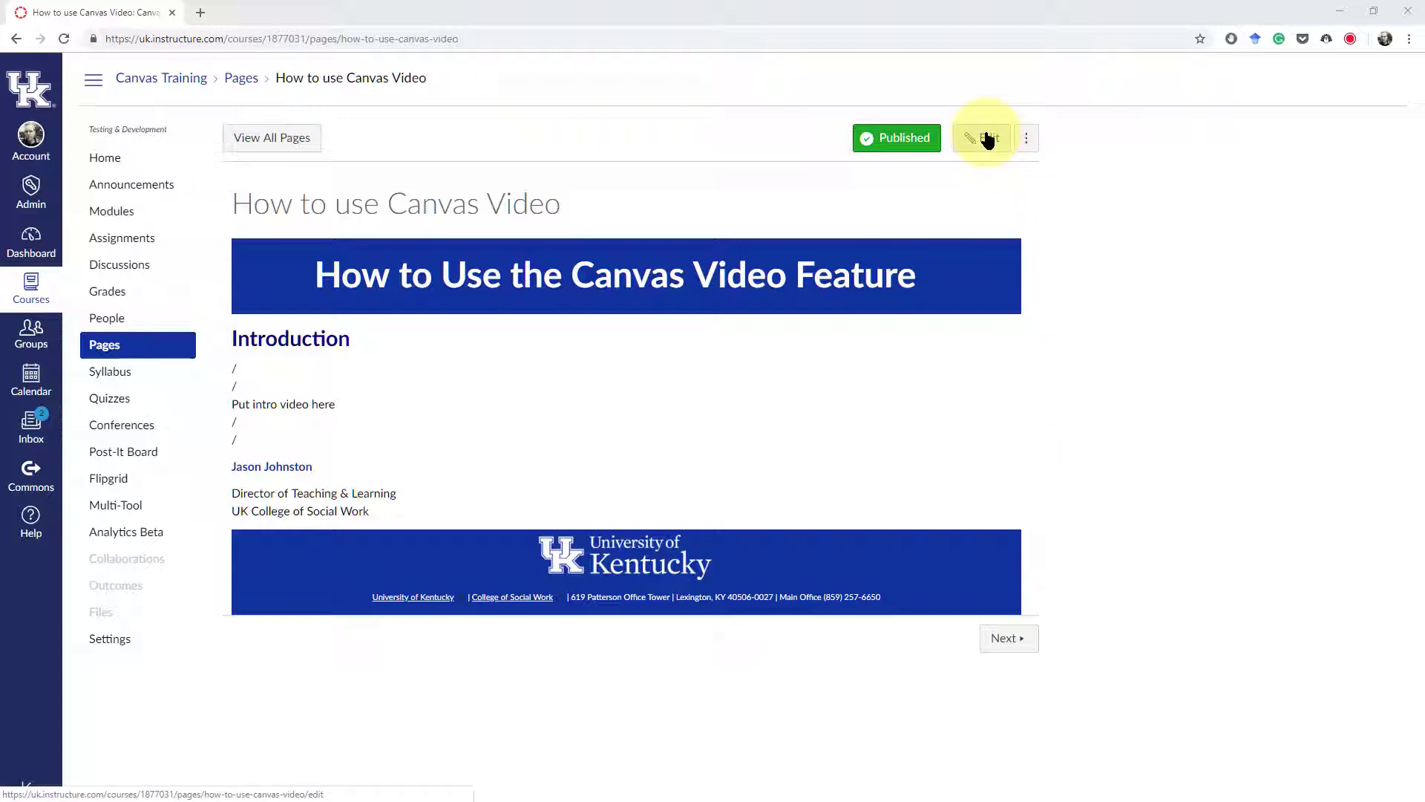
- Open 'How to use Canvas Video' for editing and clear the 'Put intro video here' placeholder
{"action": "left_click", "coordinate": [983, 138]}
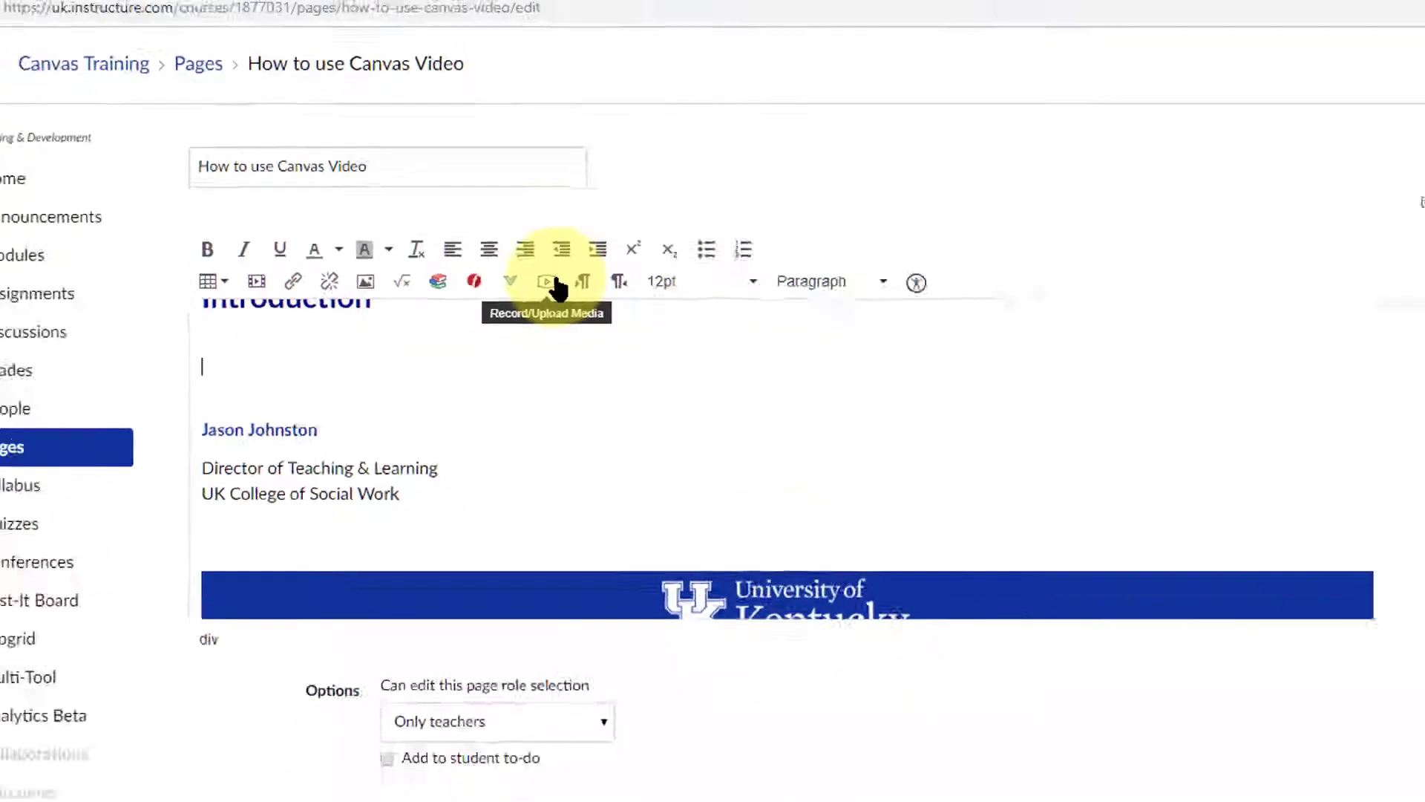
- Open the Record/Upload Media recorder and choose the microphone for the webcam preview
{"action": "left_click", "coordinate": [546, 281]}
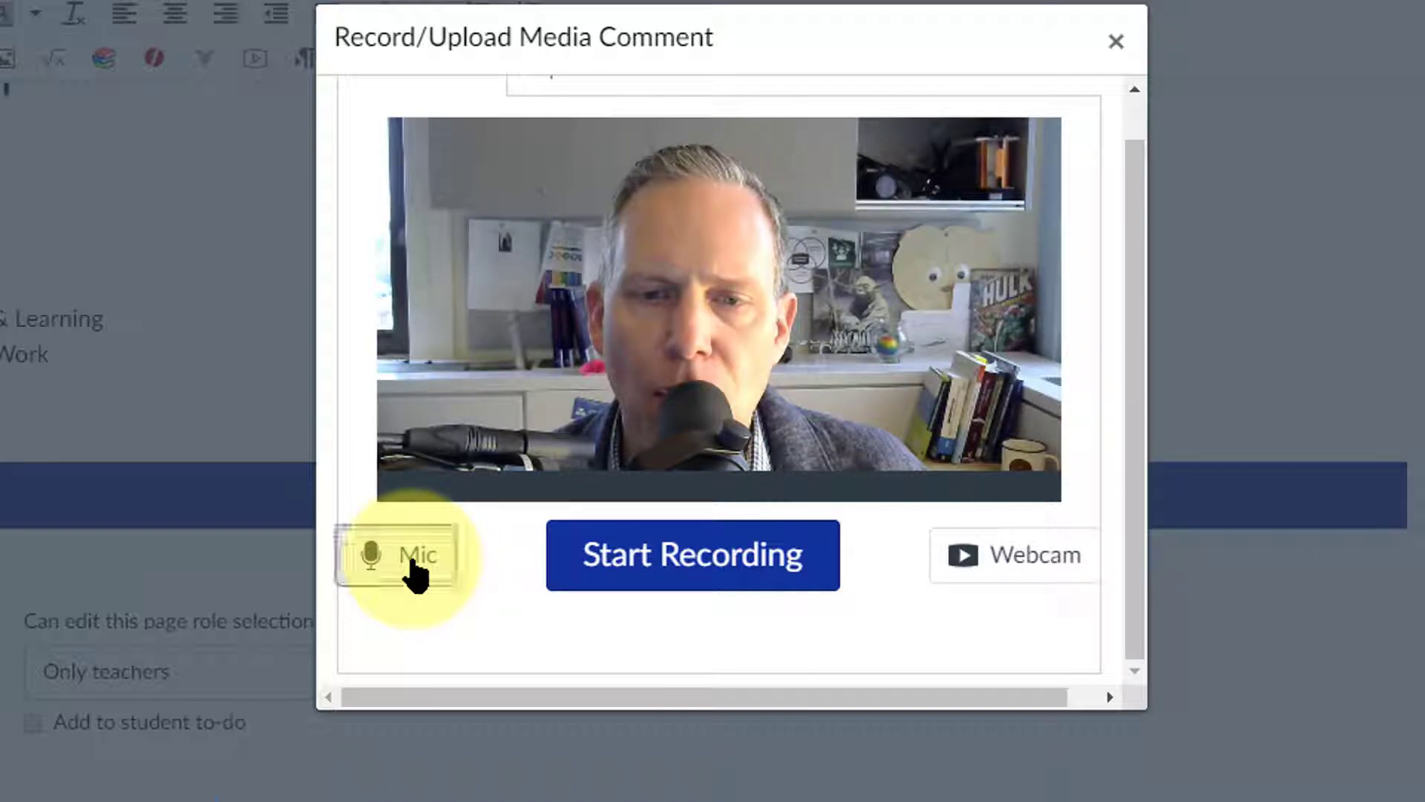
{"action": "left_click", "coordinate": [407, 555]}
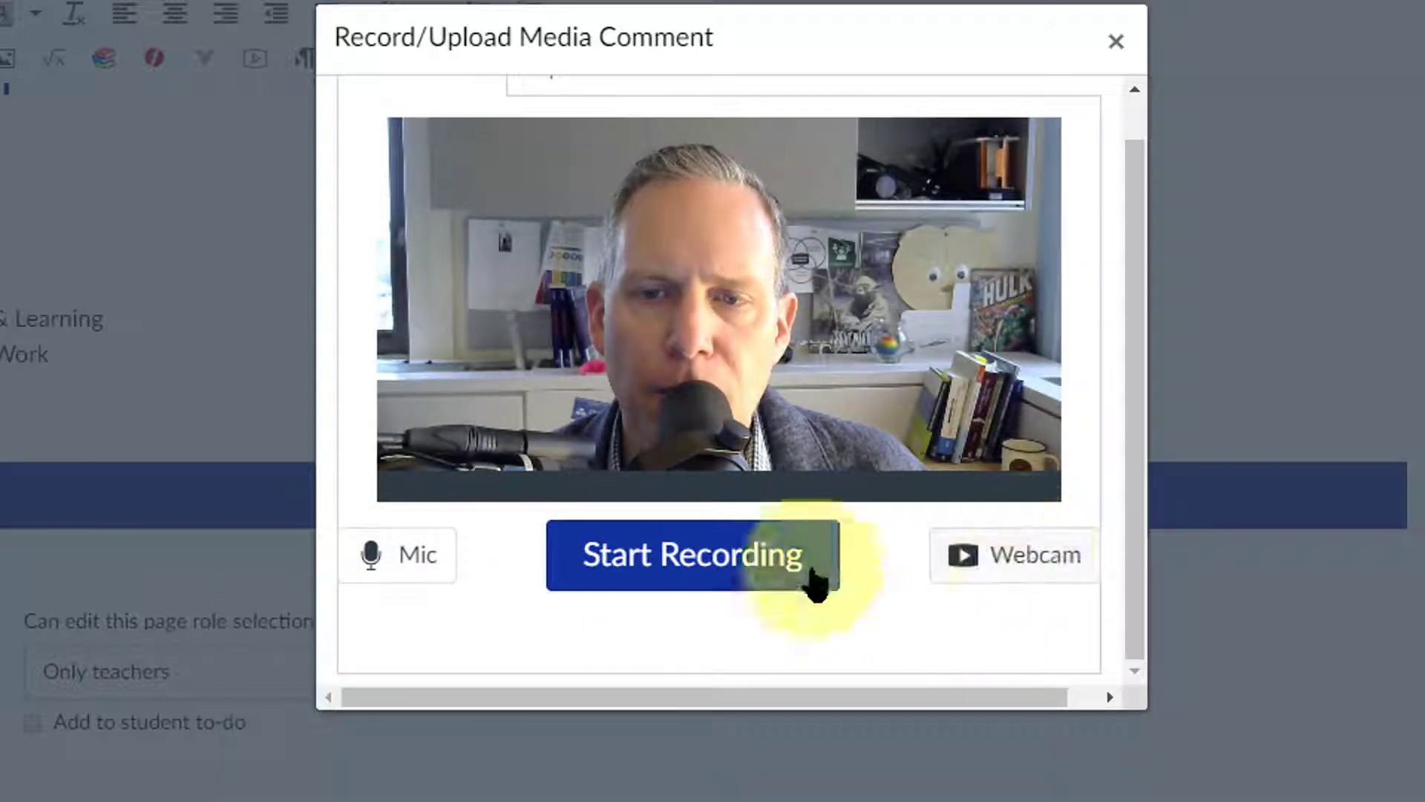
- Record a short webcam clip, title it 'Welcome!', and insert it under Introduction
{"action": "left_click", "coordinate": [691, 557]}
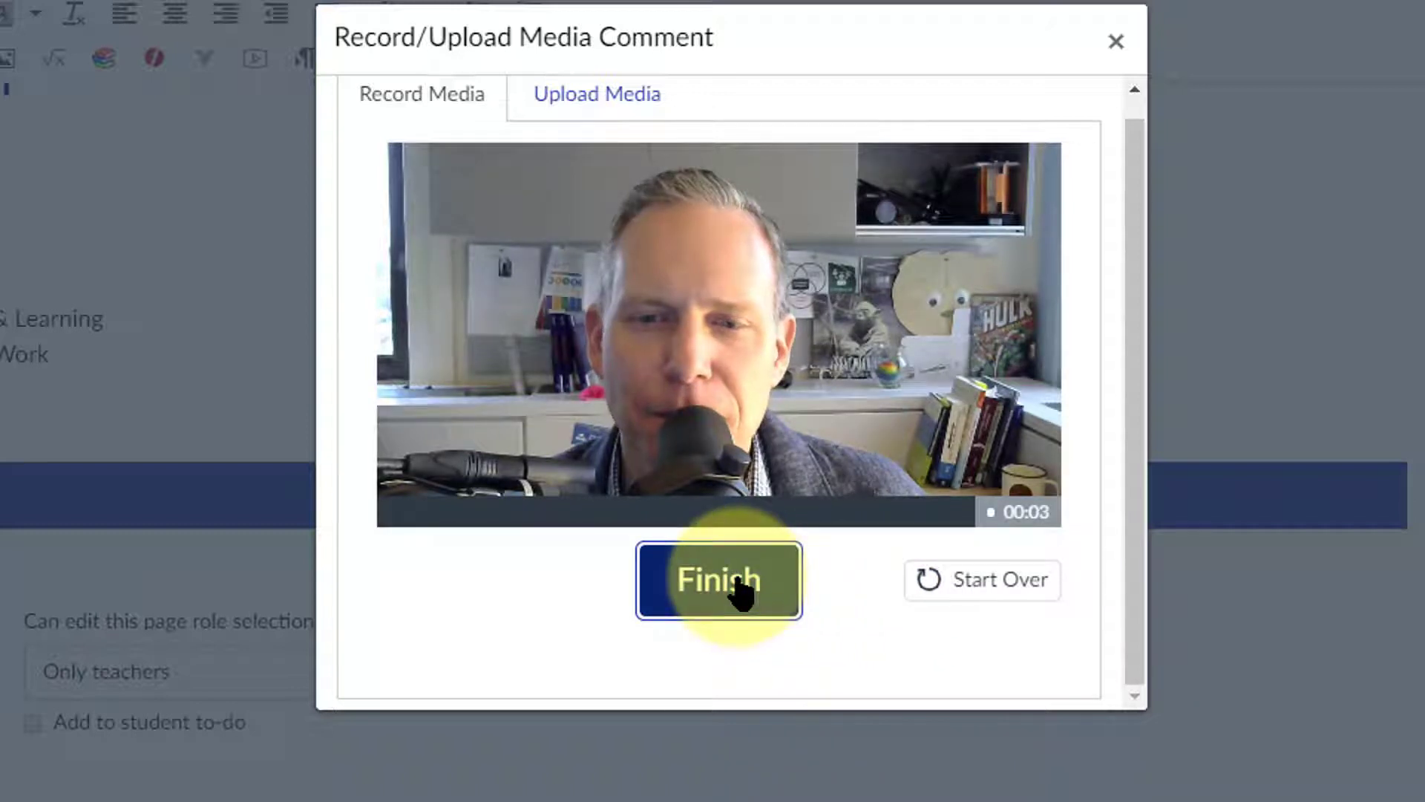
{"action": "left_click", "coordinate": [718, 579]}
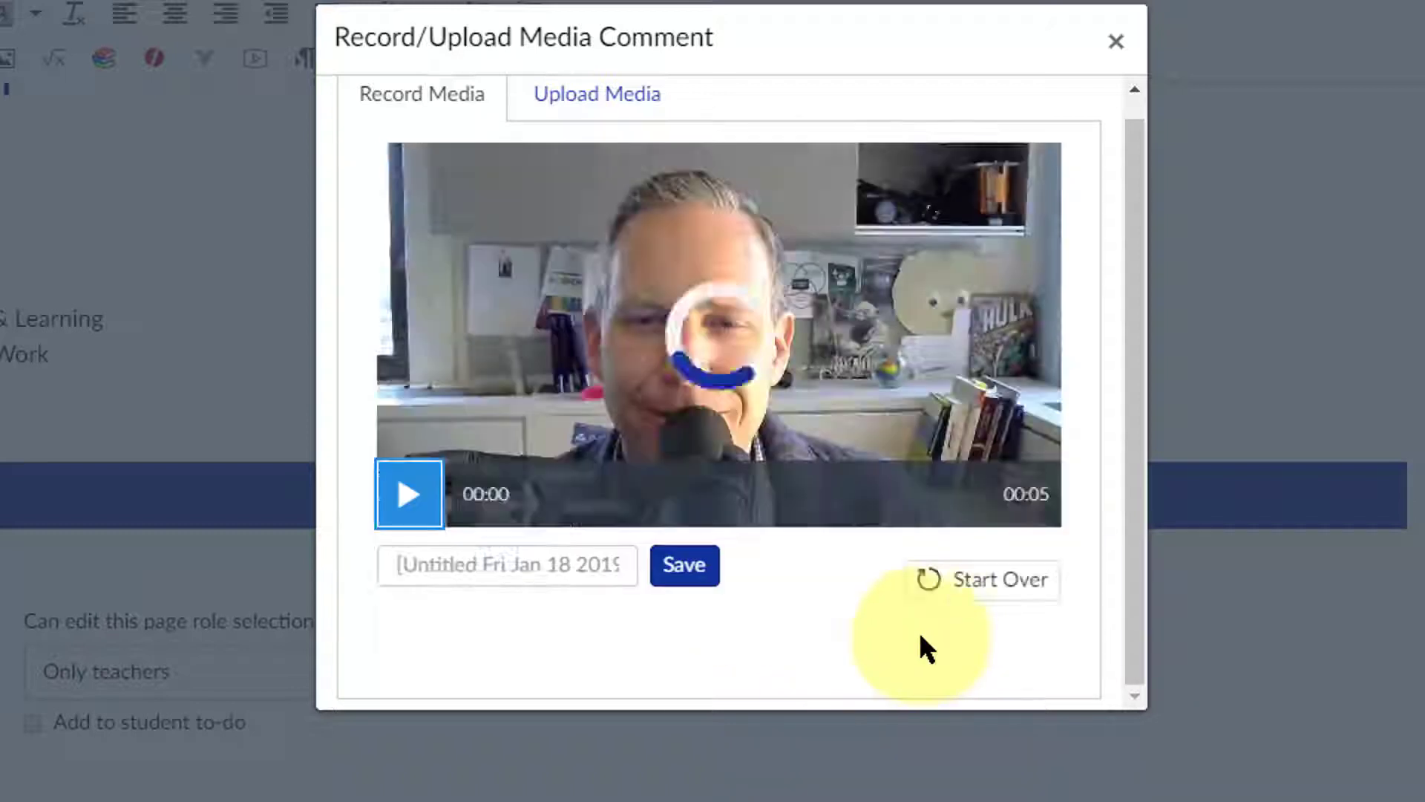
{"action": "left_click", "coordinate": [546, 565]}
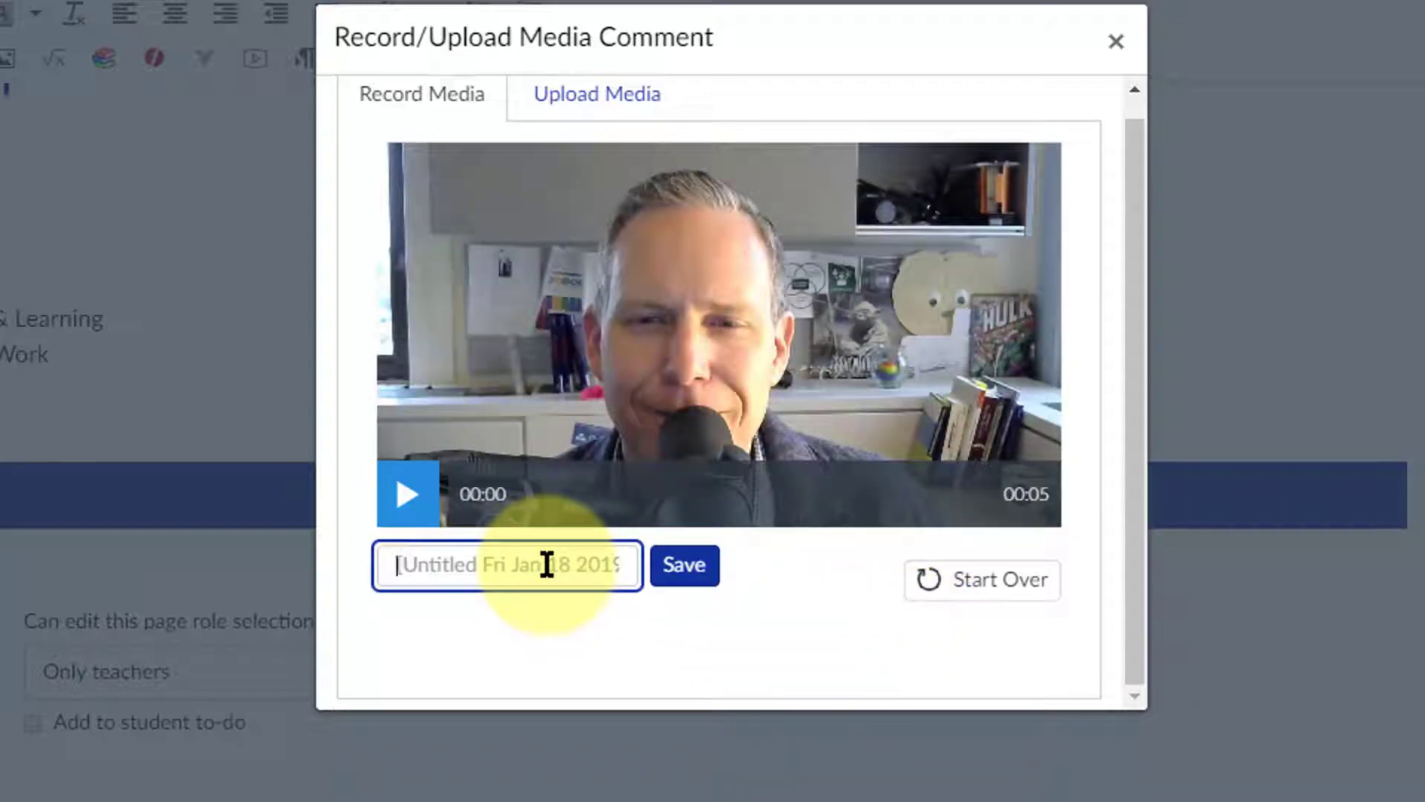
{"action": "type", "text": "Welcome!"}
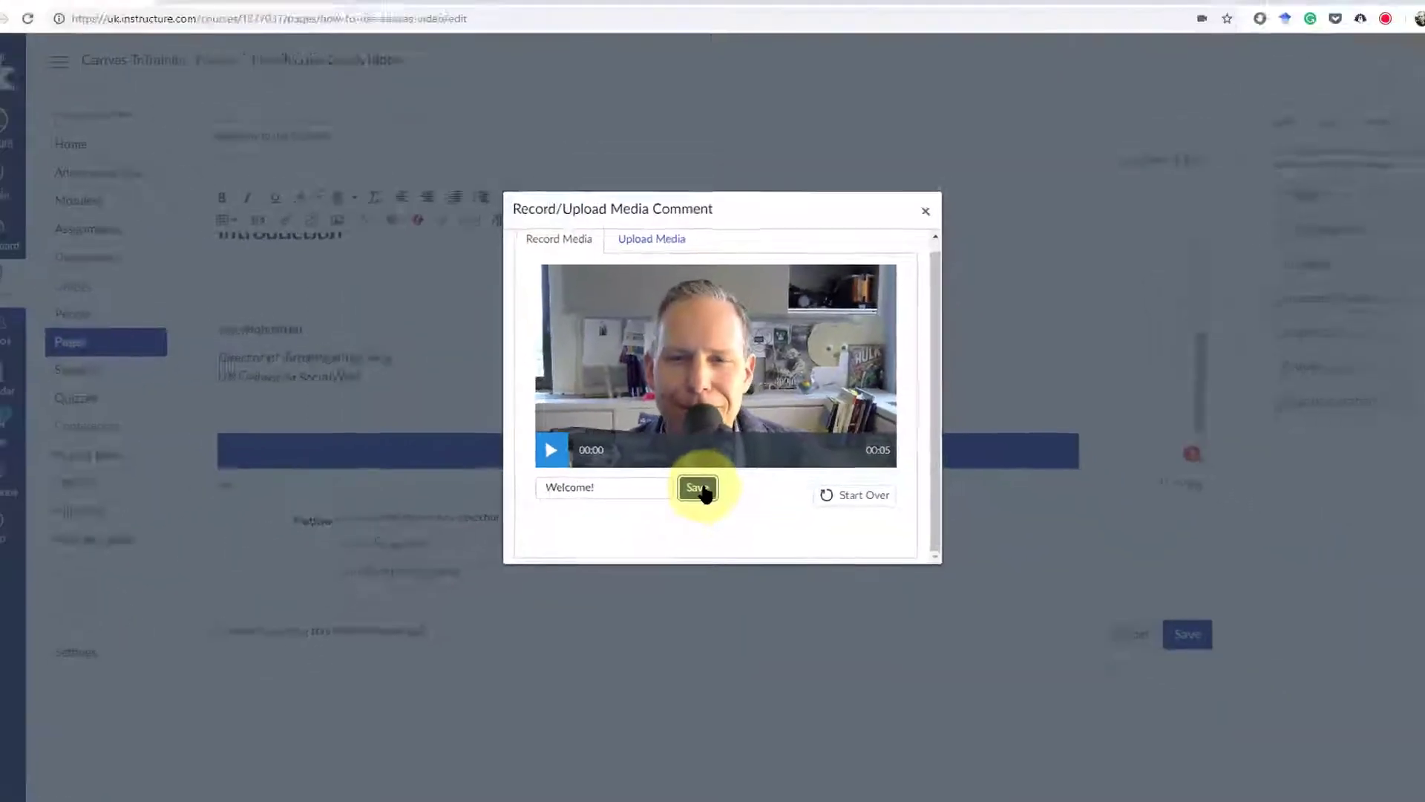
{"action": "left_click", "coordinate": [697, 487]}
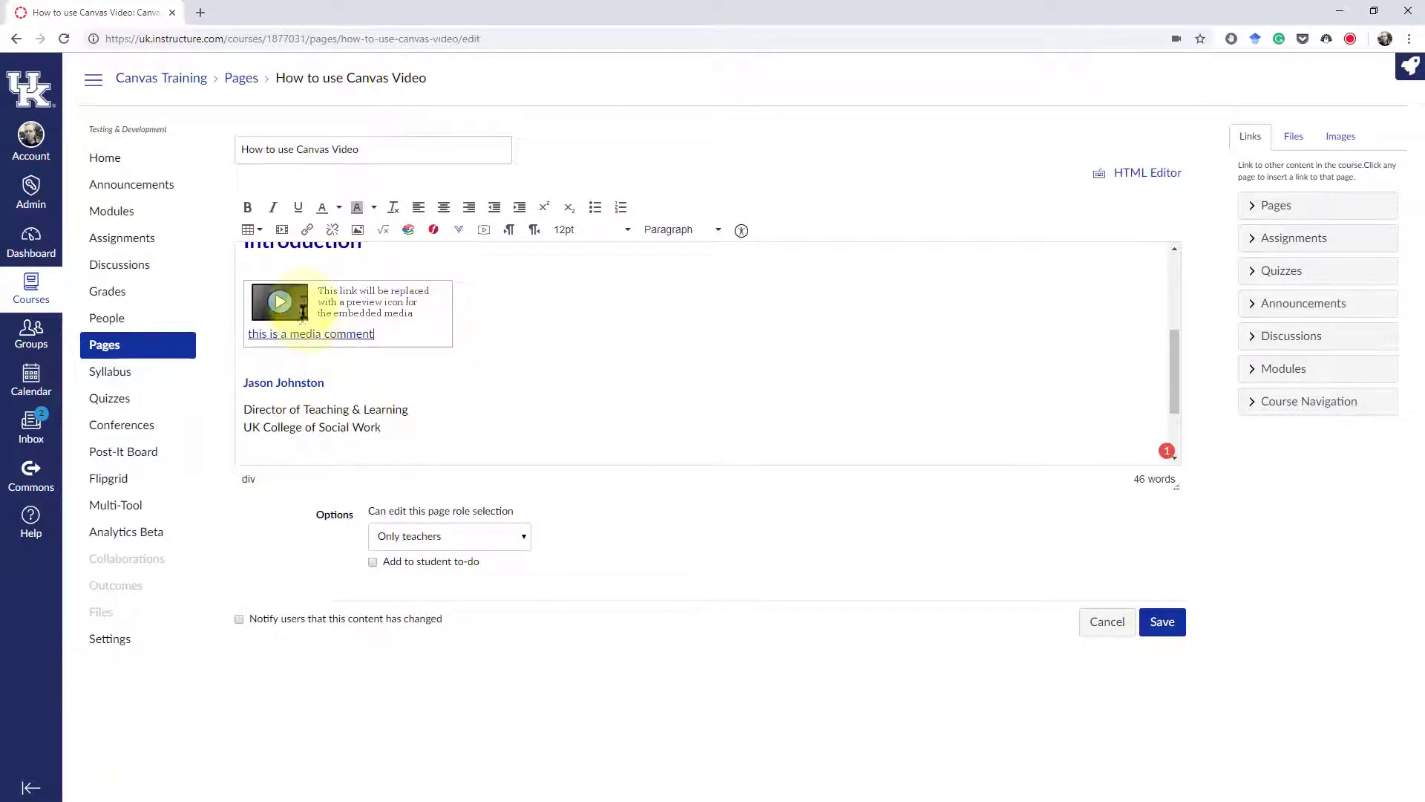
- Save the page and play the embedded Welcome video to confirm playback
{"action": "left_click", "coordinate": [1163, 622]}
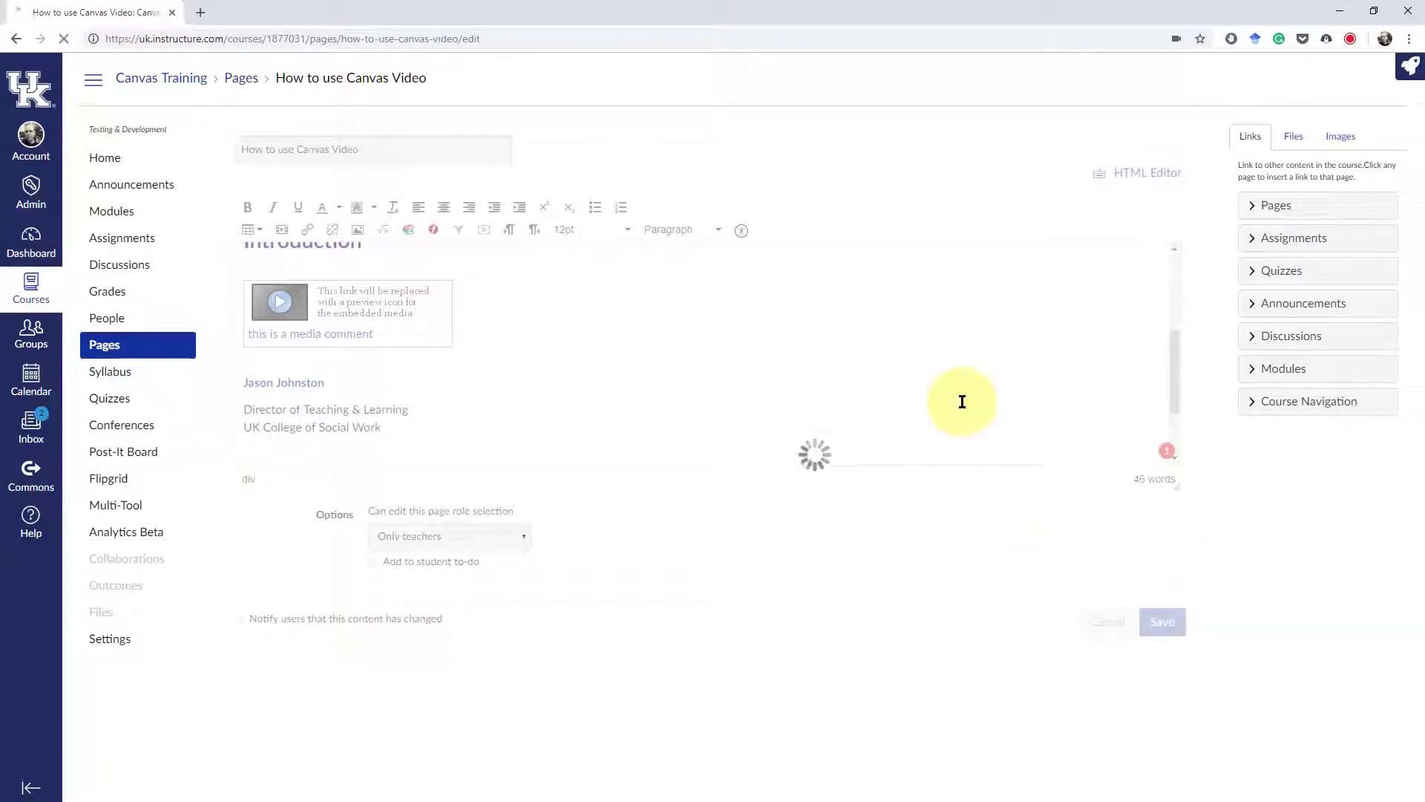
{"action": "left_click", "coordinate": [1163, 622]}
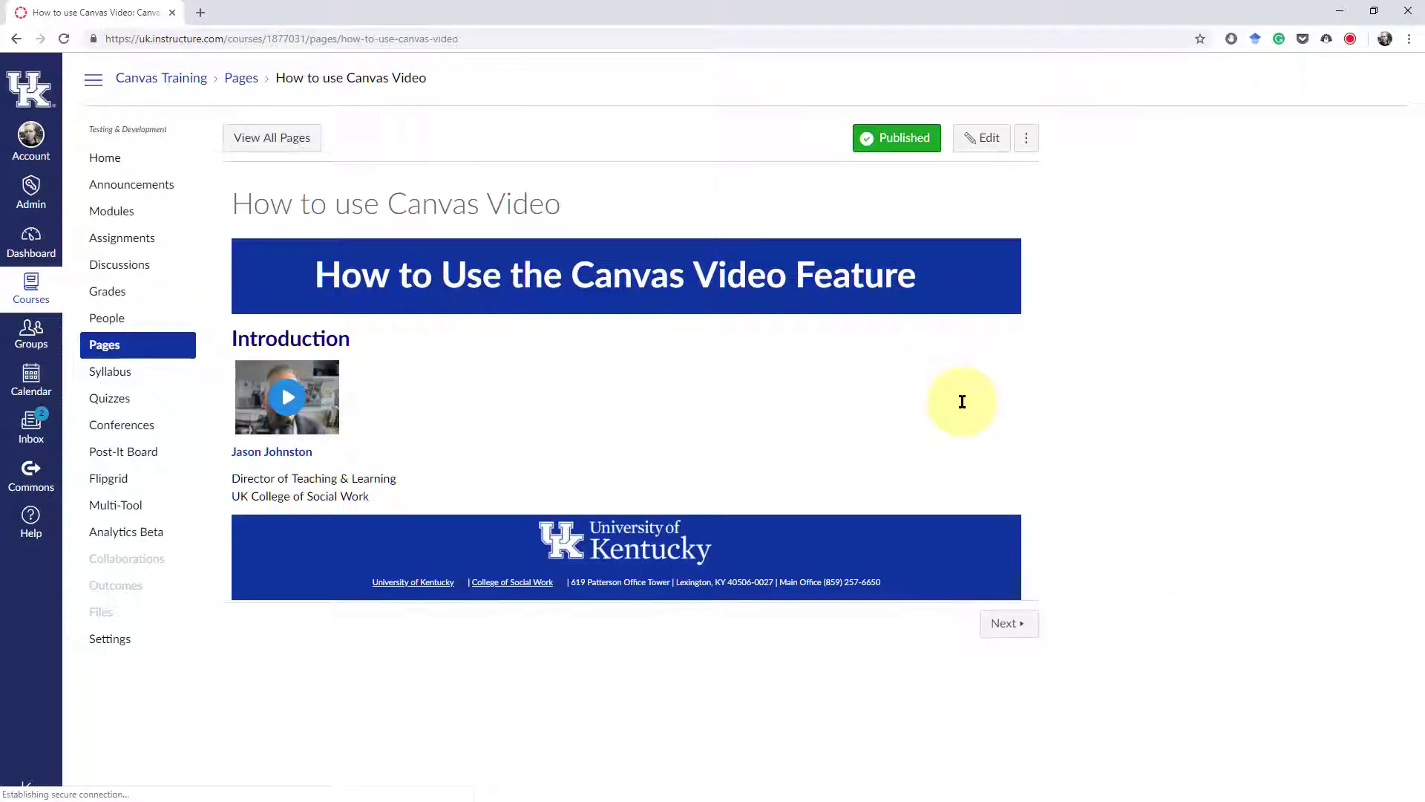
{"action": "mouse_move", "coordinate": [286, 401]}
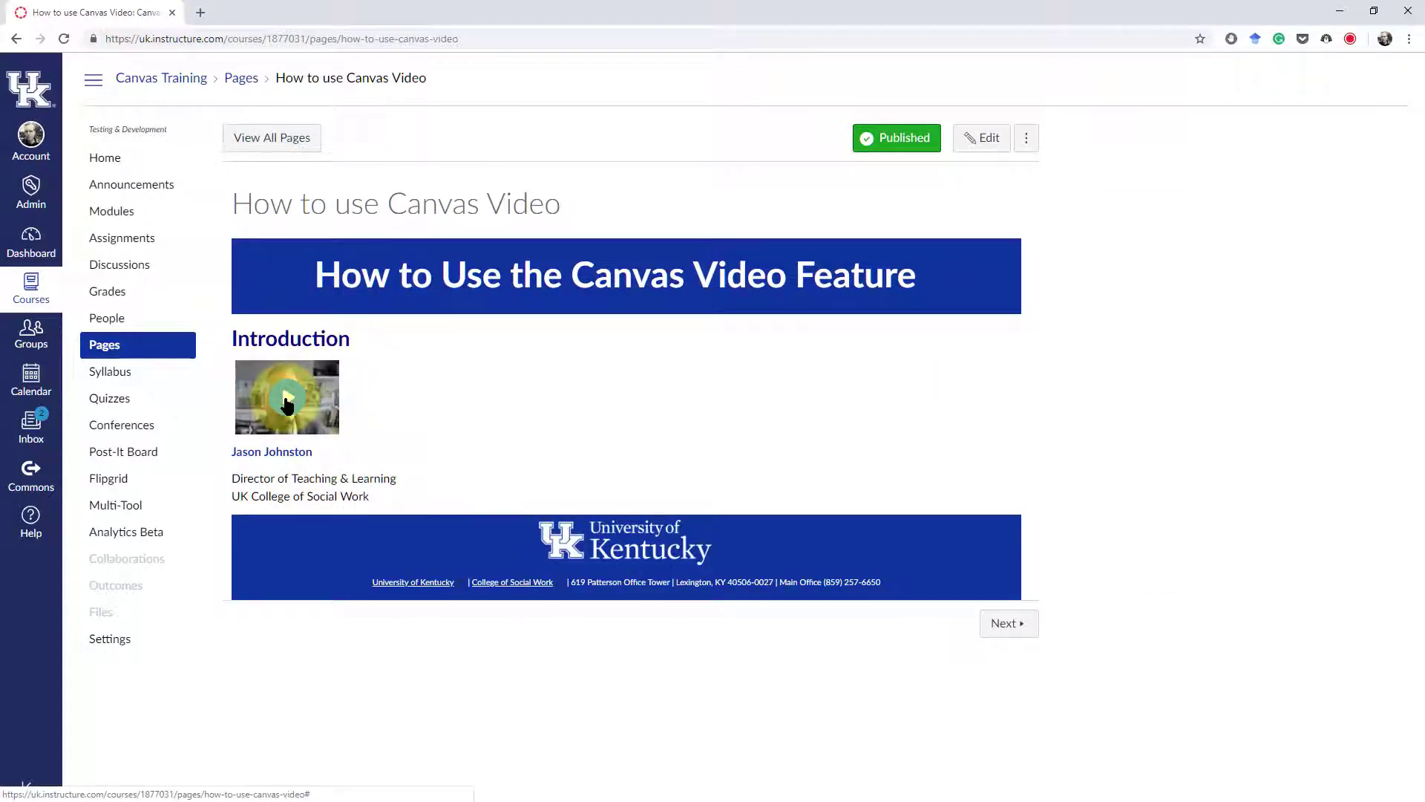
{"action": "left_click", "coordinate": [287, 397]}
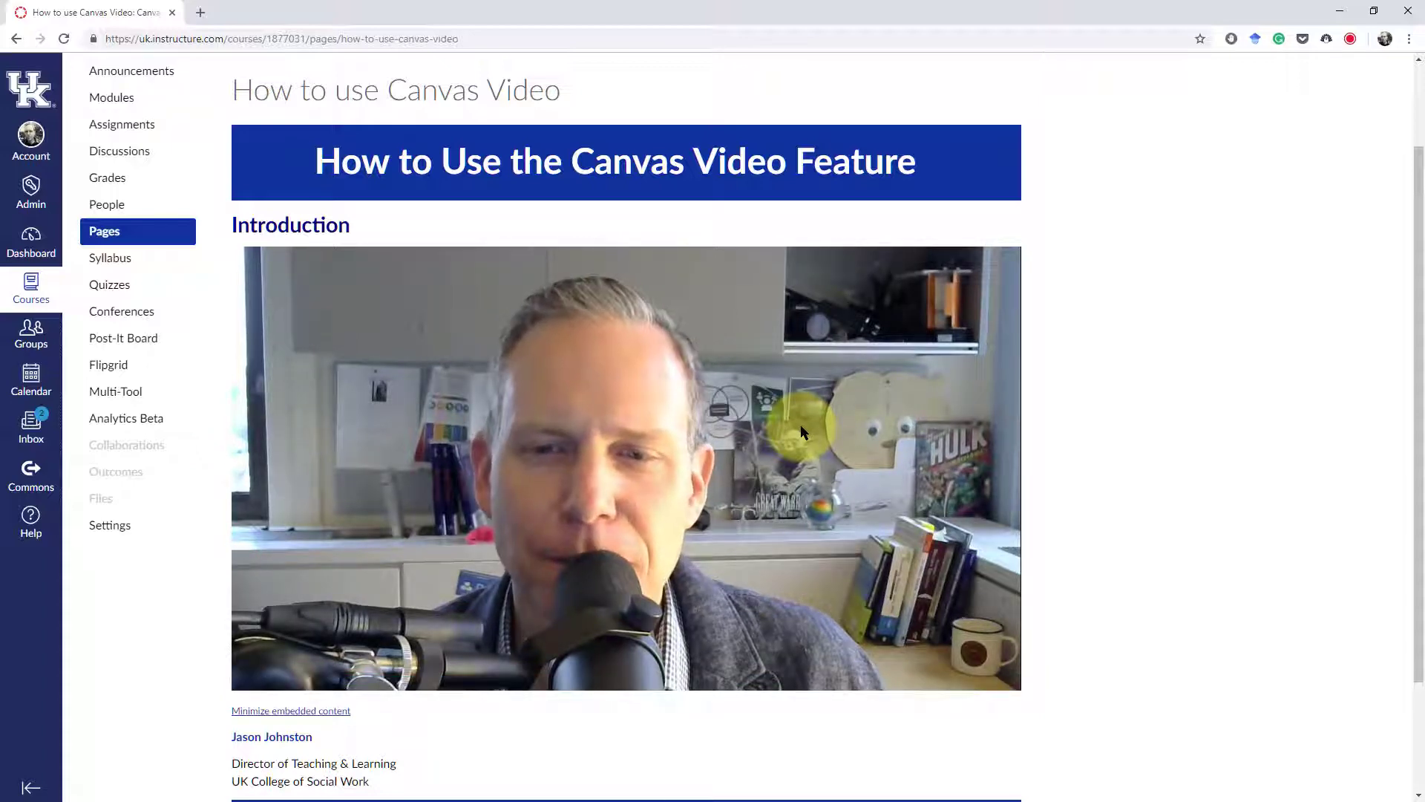
{"action": "scroll", "scroll_direction": "down", "scroll_amount": 3}
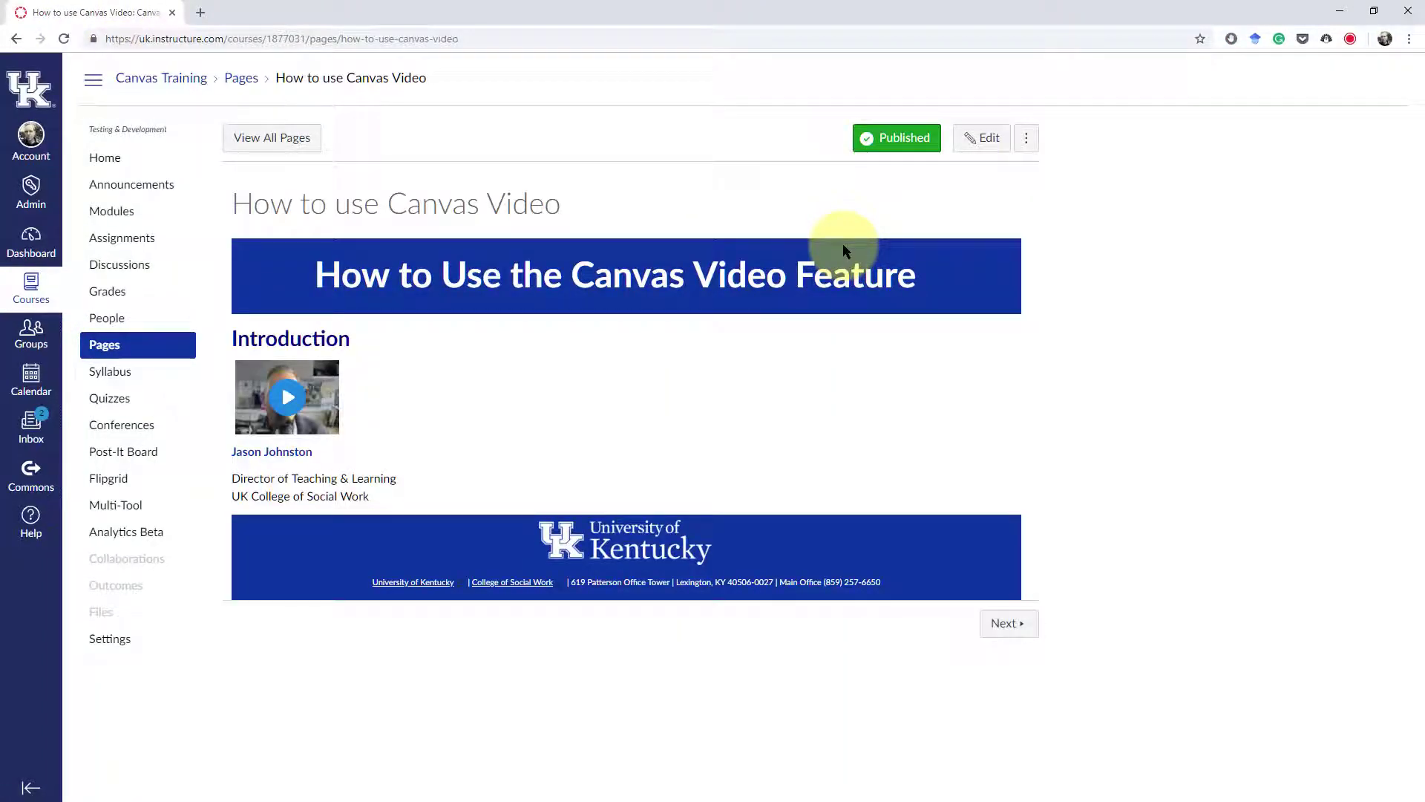
{"action": "left_click", "coordinate": [286, 397]}
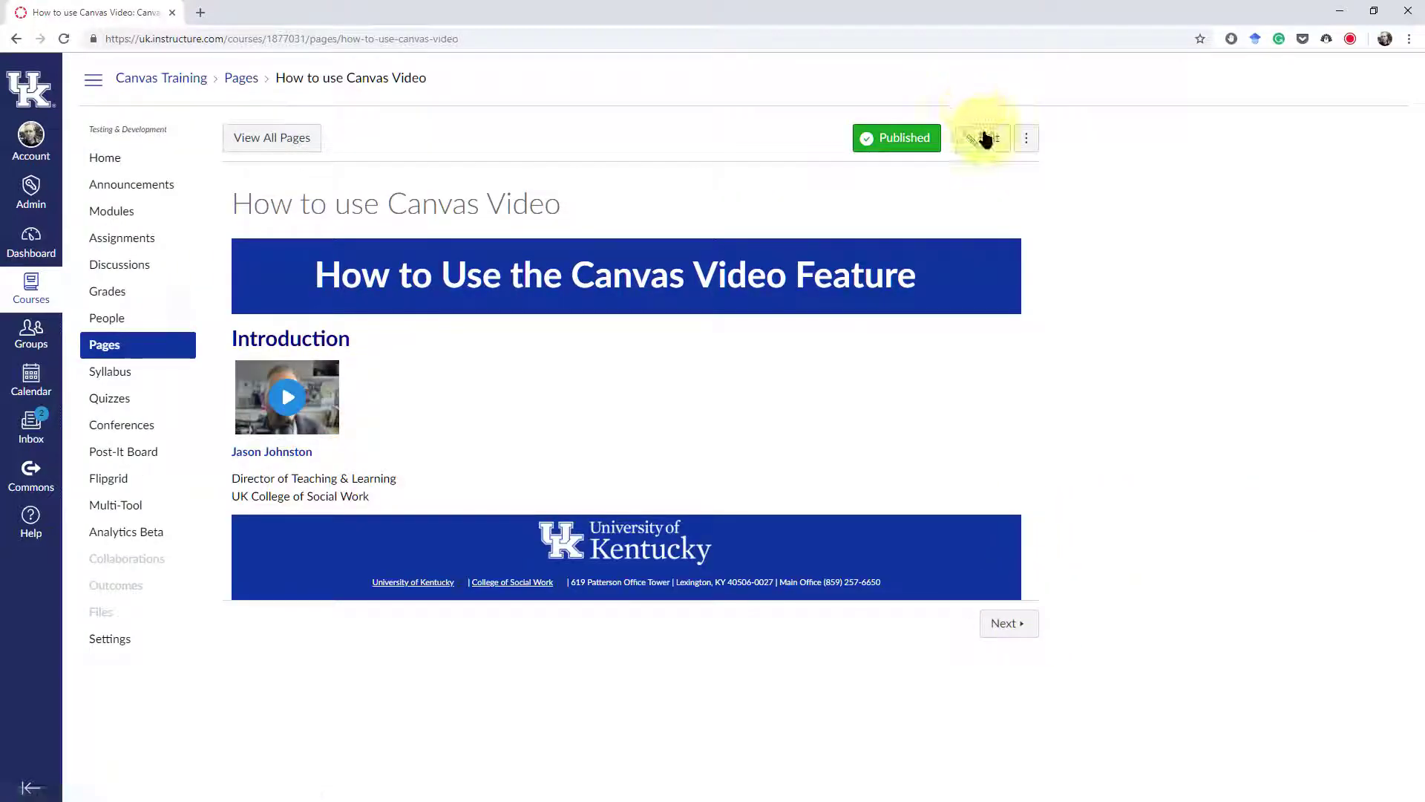
{"action": "mouse_move", "coordinate": [982, 139]}
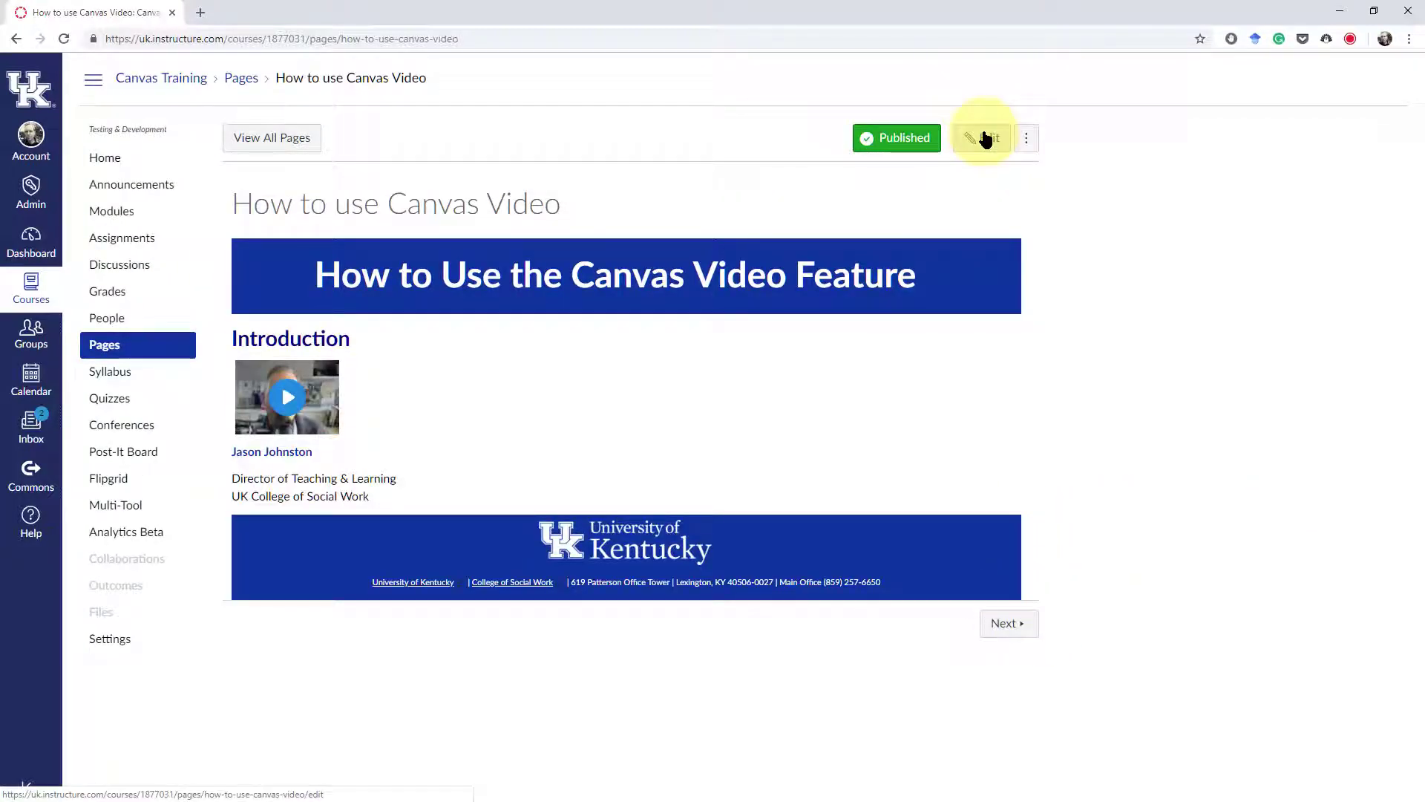
{"action": "left_click", "coordinate": [983, 138]}
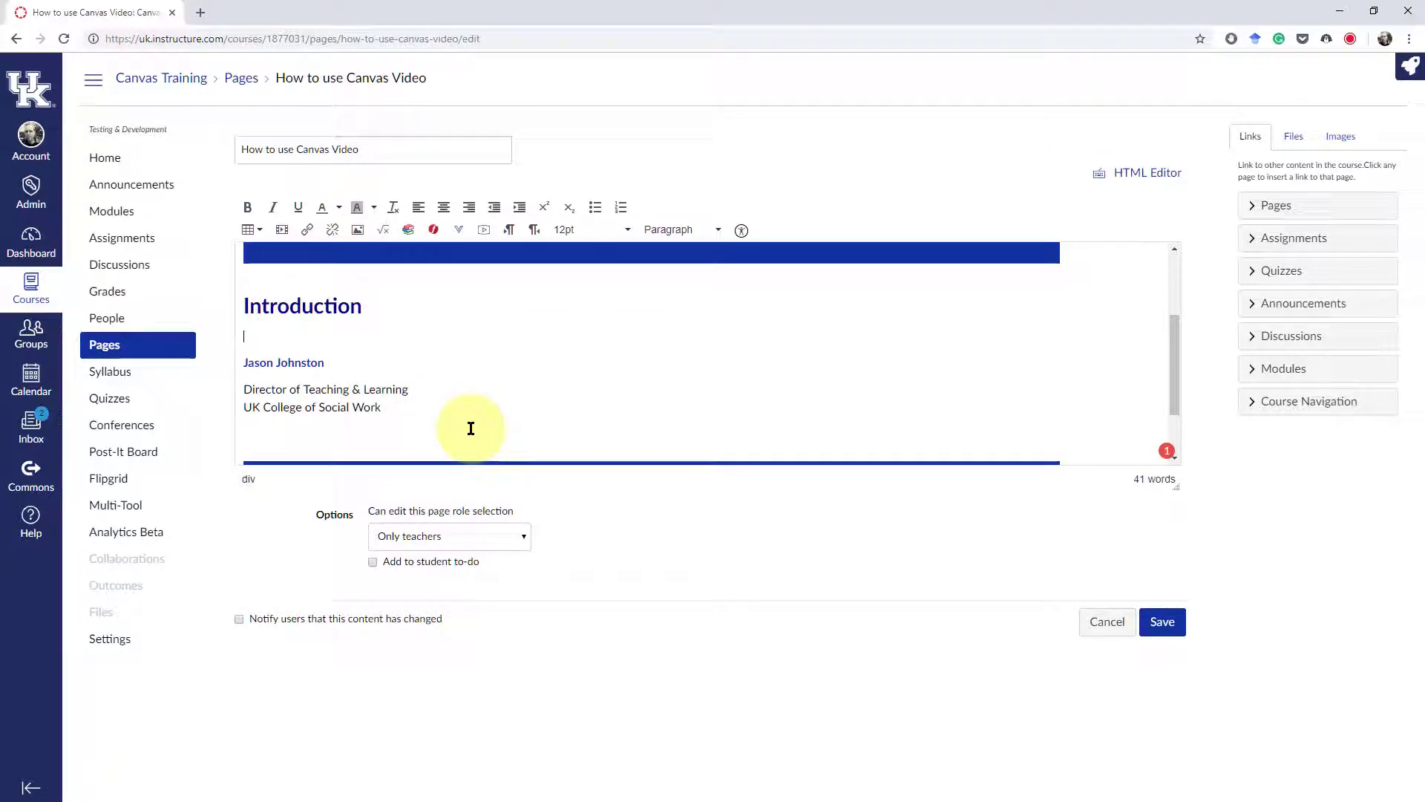
{"action": "mouse_move", "coordinate": [496, 398]}
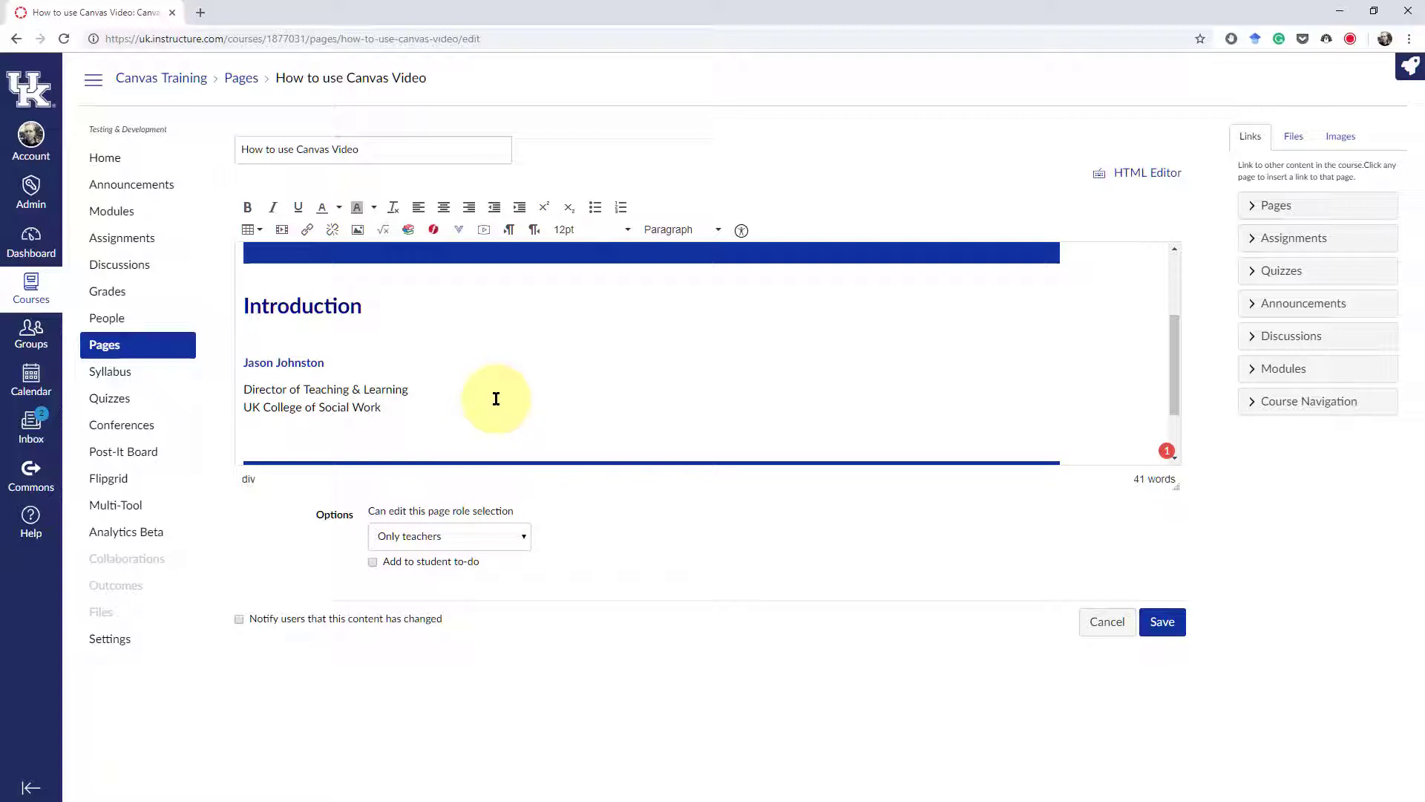
{"action": "mouse_move", "coordinate": [519, 321]}
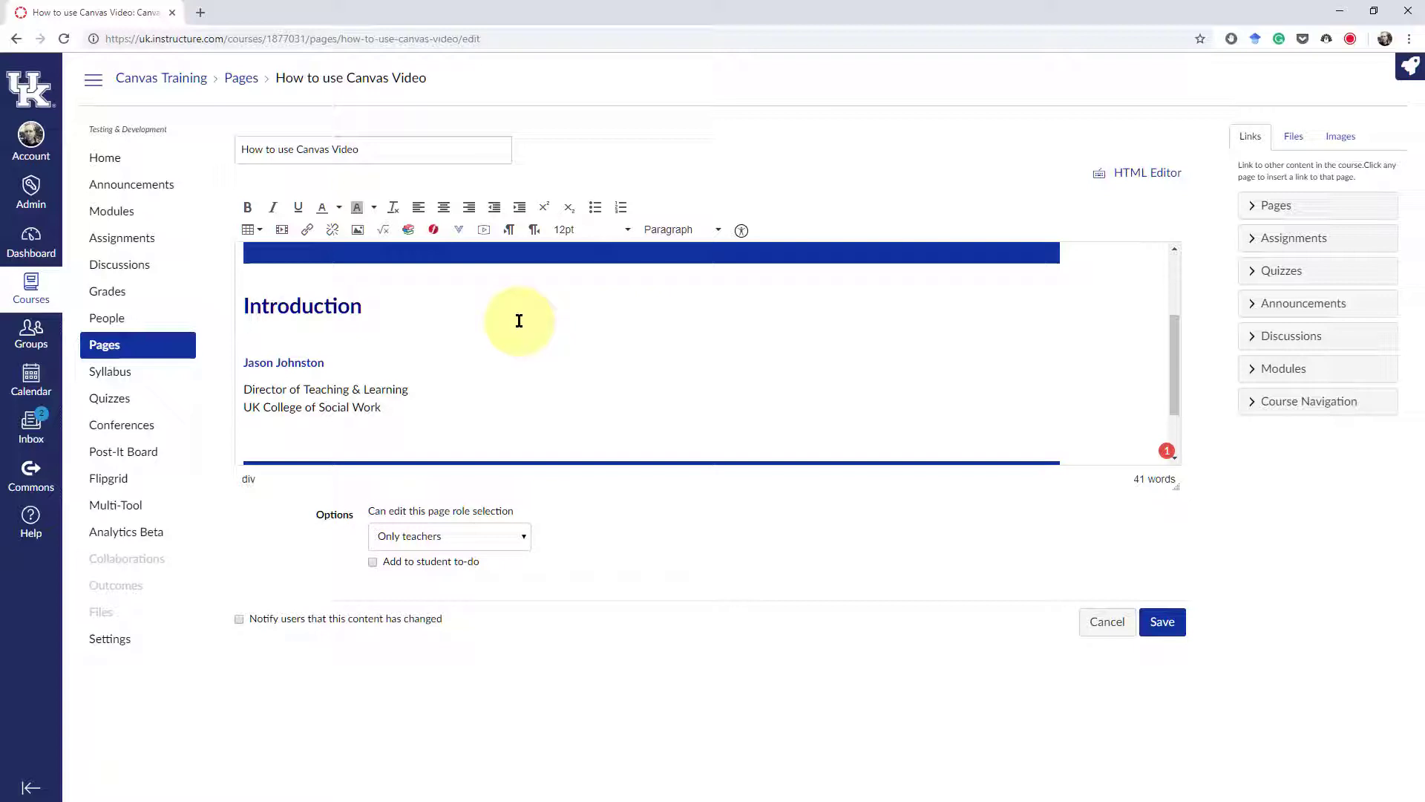
{"action": "mouse_move", "coordinate": [381, 334]}
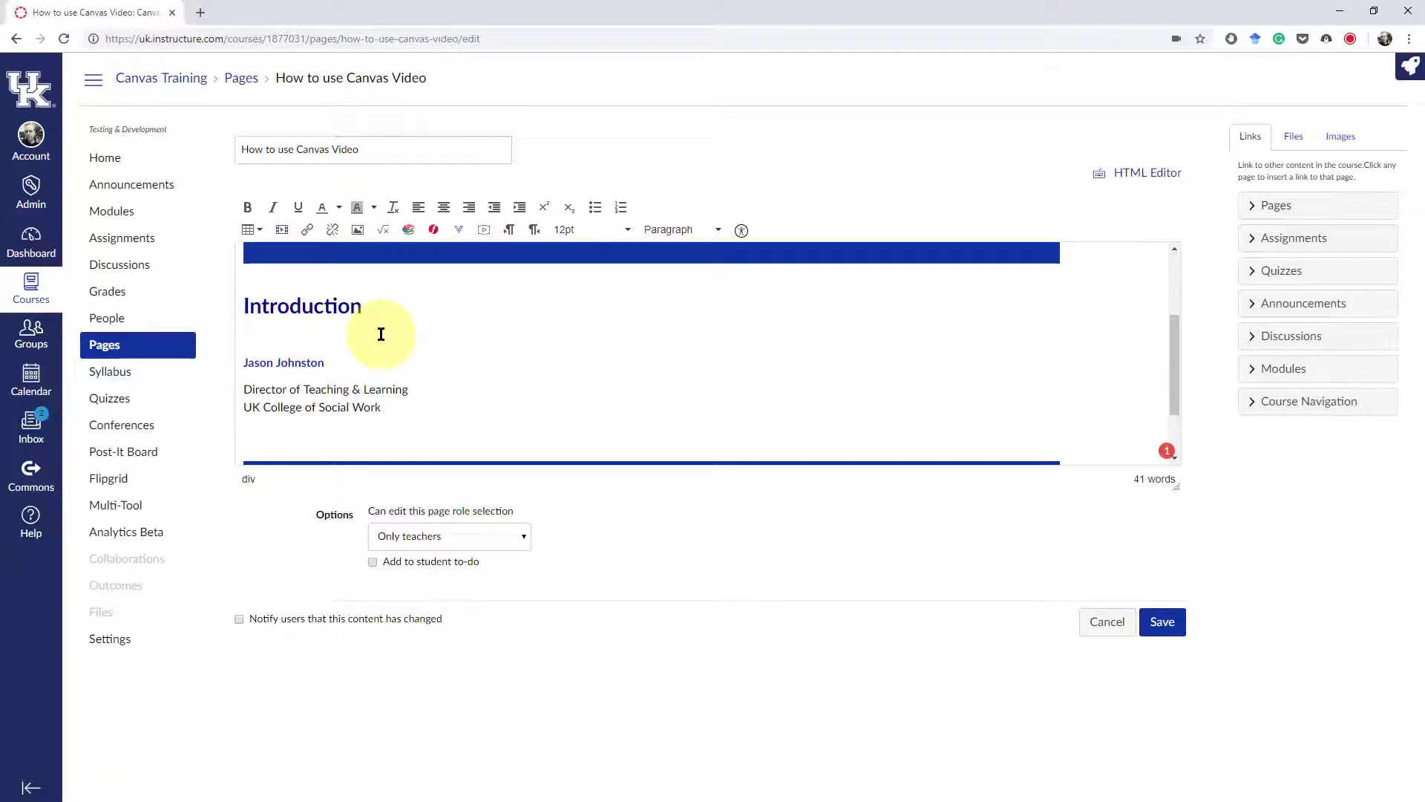
{"action": "mouse_move", "coordinate": [483, 229]}
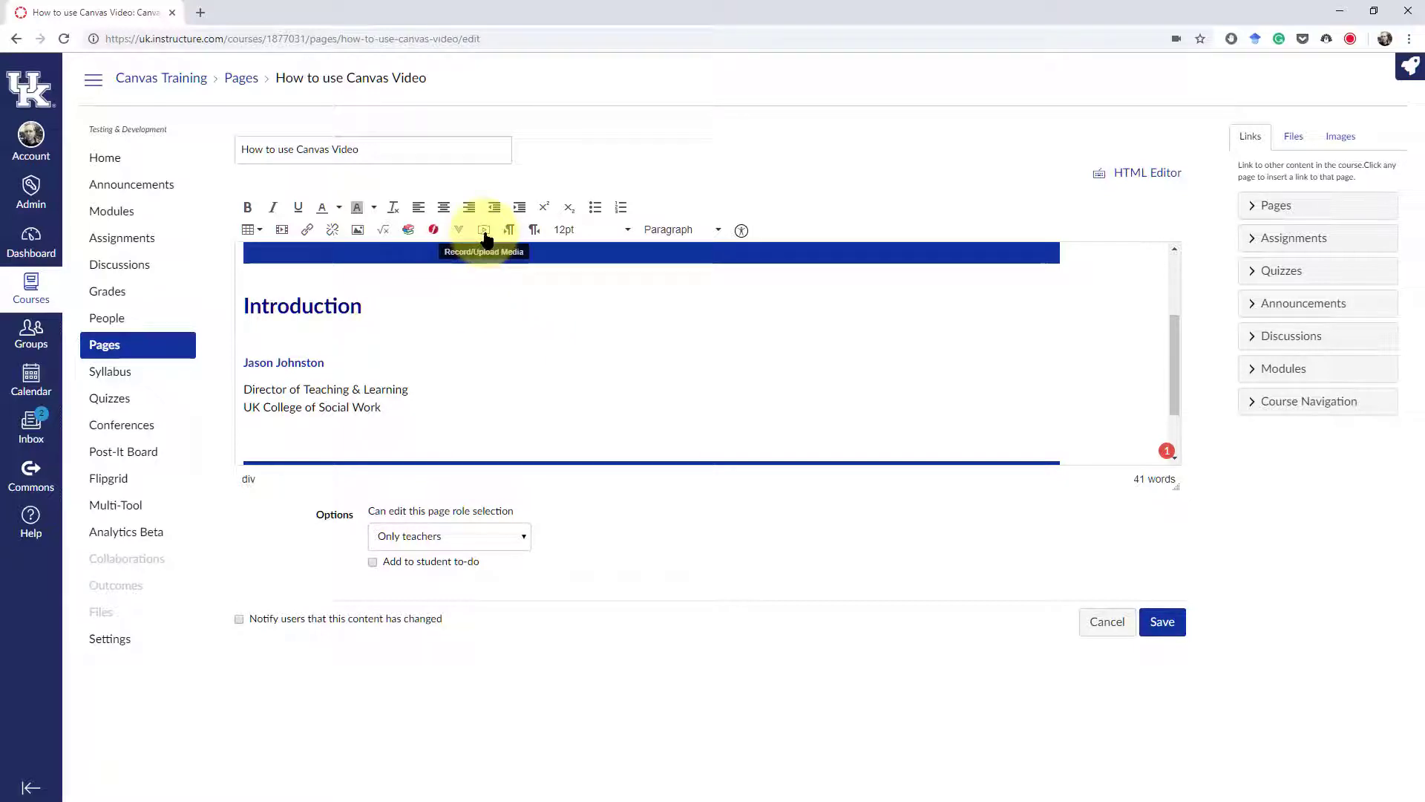
- Reopen the Record/Upload Media window and view Chrome's microphone permission popup
{"action": "left_click", "coordinate": [483, 230]}
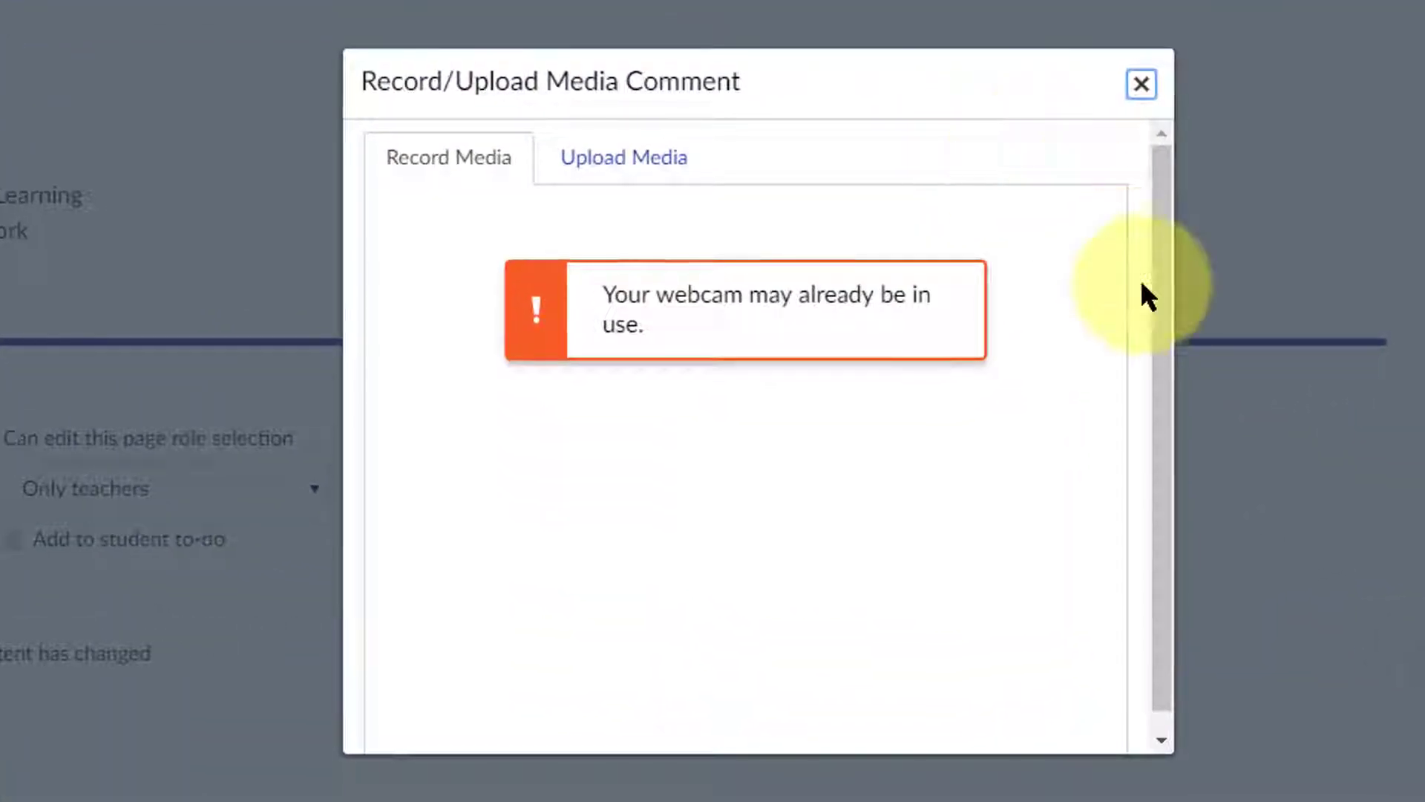
{"action": "mouse_move", "coordinate": [1165, 309]}
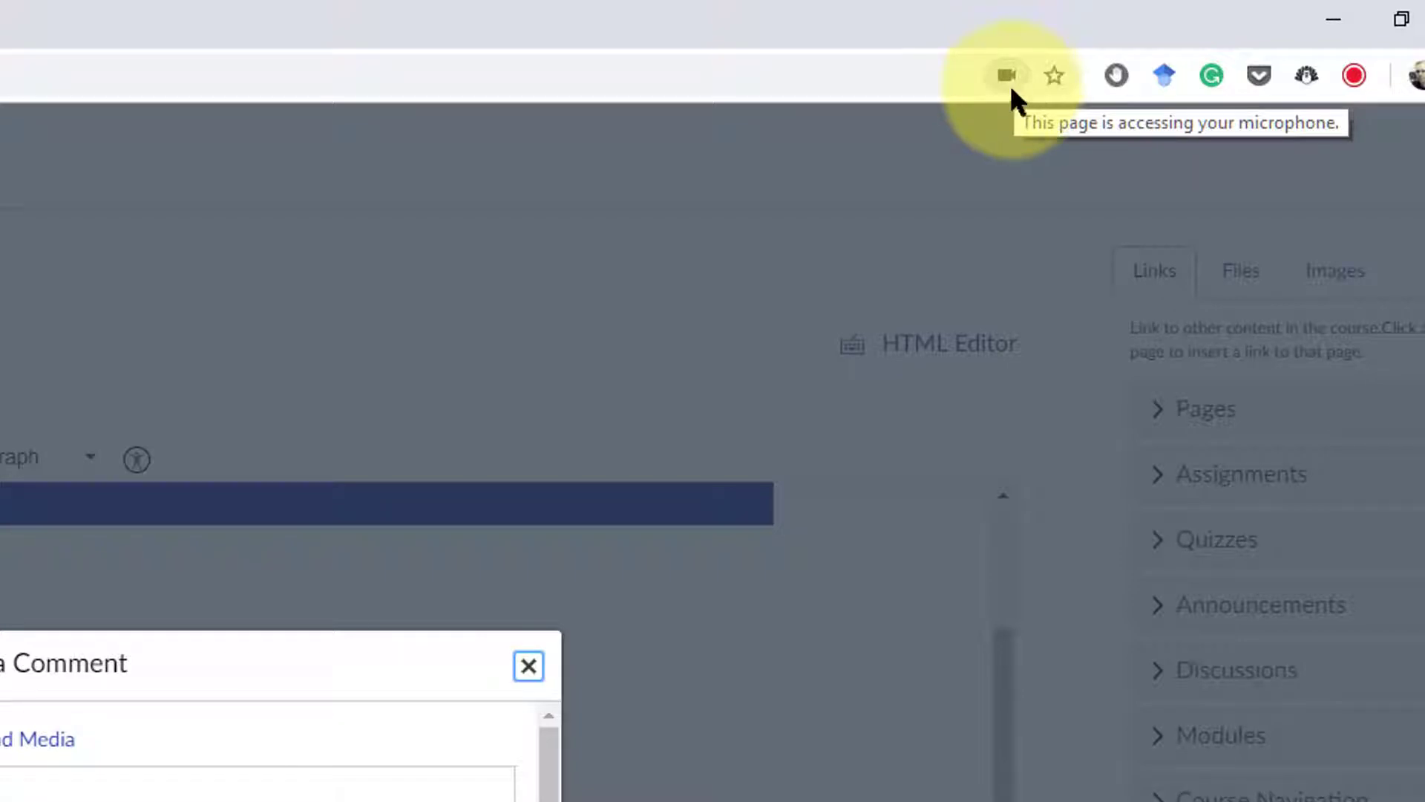
{"action": "left_click", "coordinate": [1013, 74]}
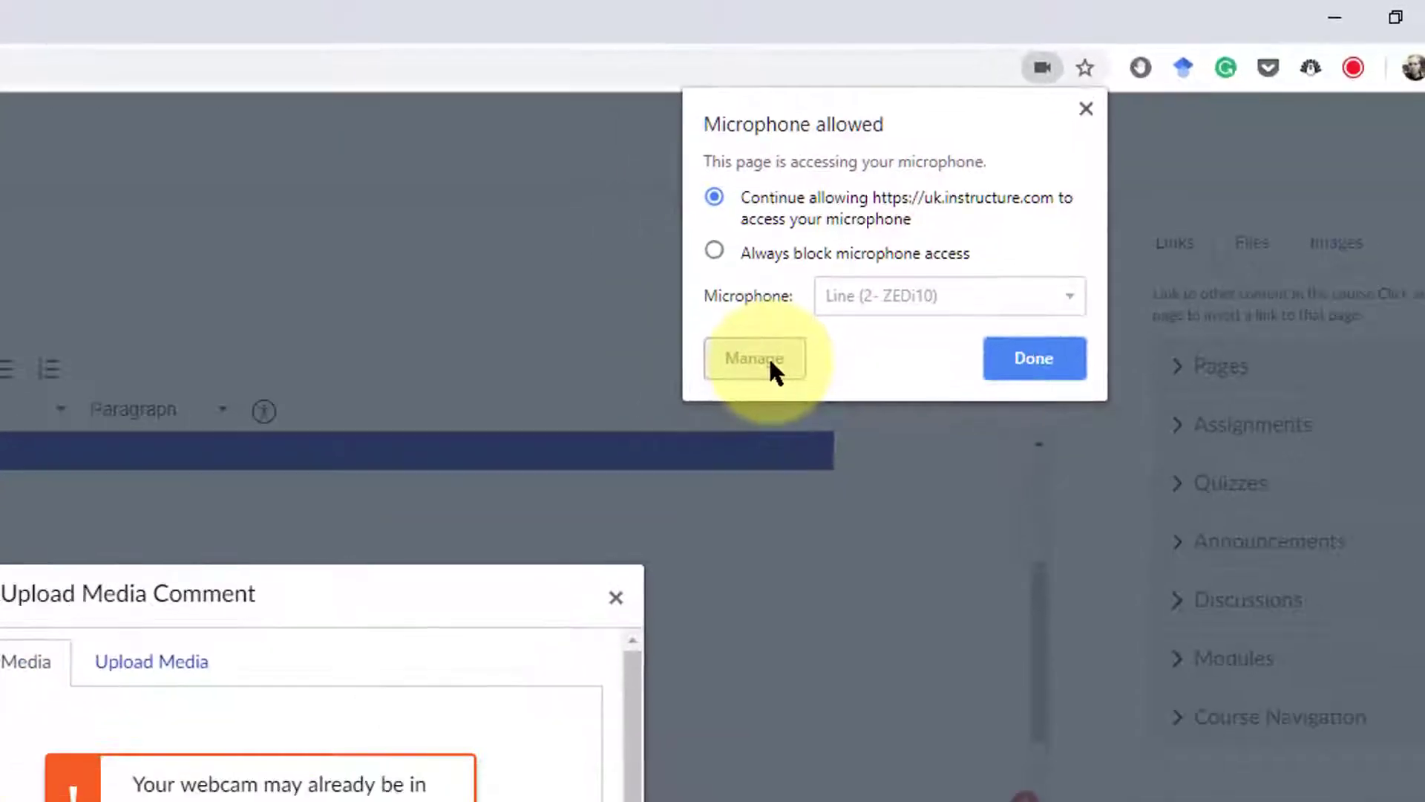
- Set Chrome's microphone to 'Microphone (2- HD Webcam C270)' in Settings
{"action": "left_click", "coordinate": [753, 358]}
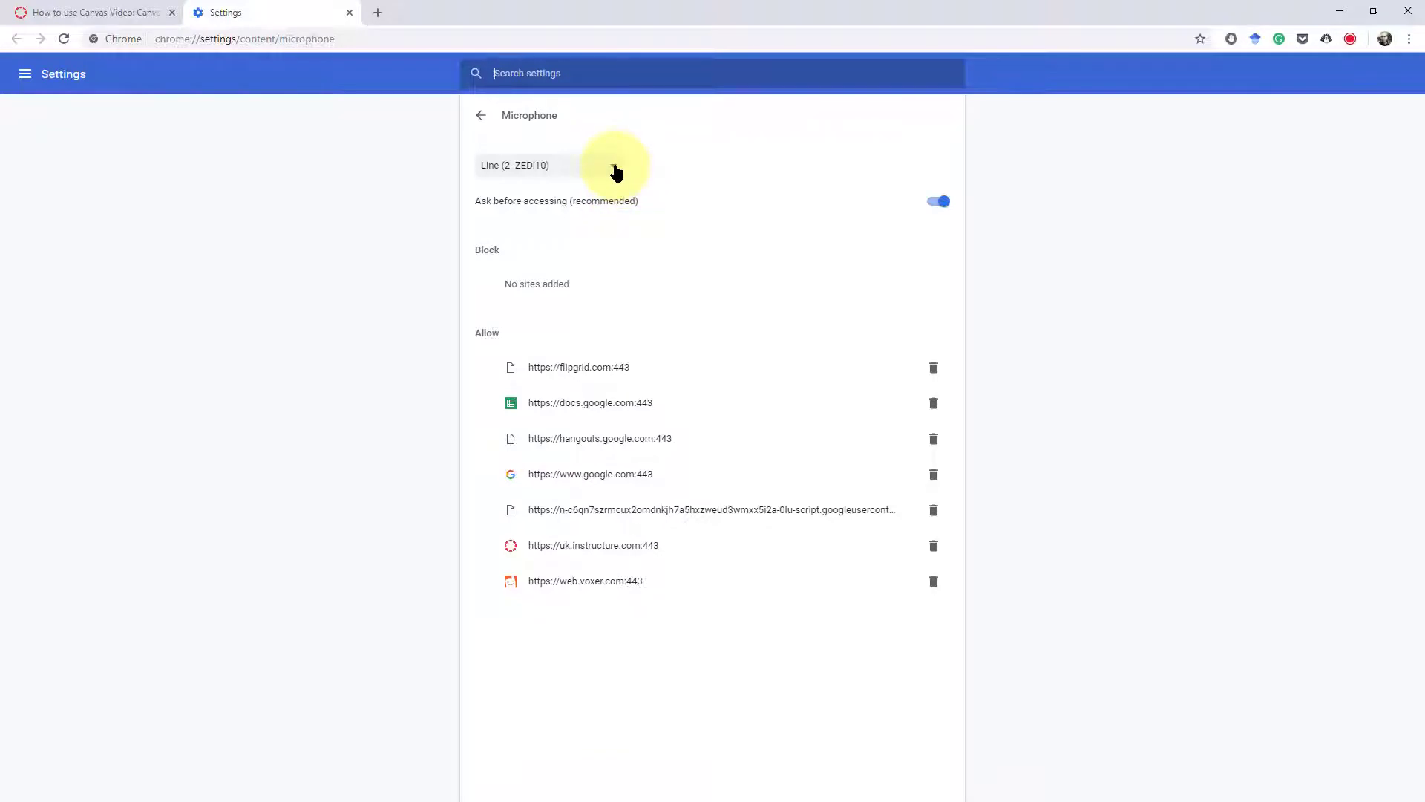
{"action": "left_click", "coordinate": [548, 165]}
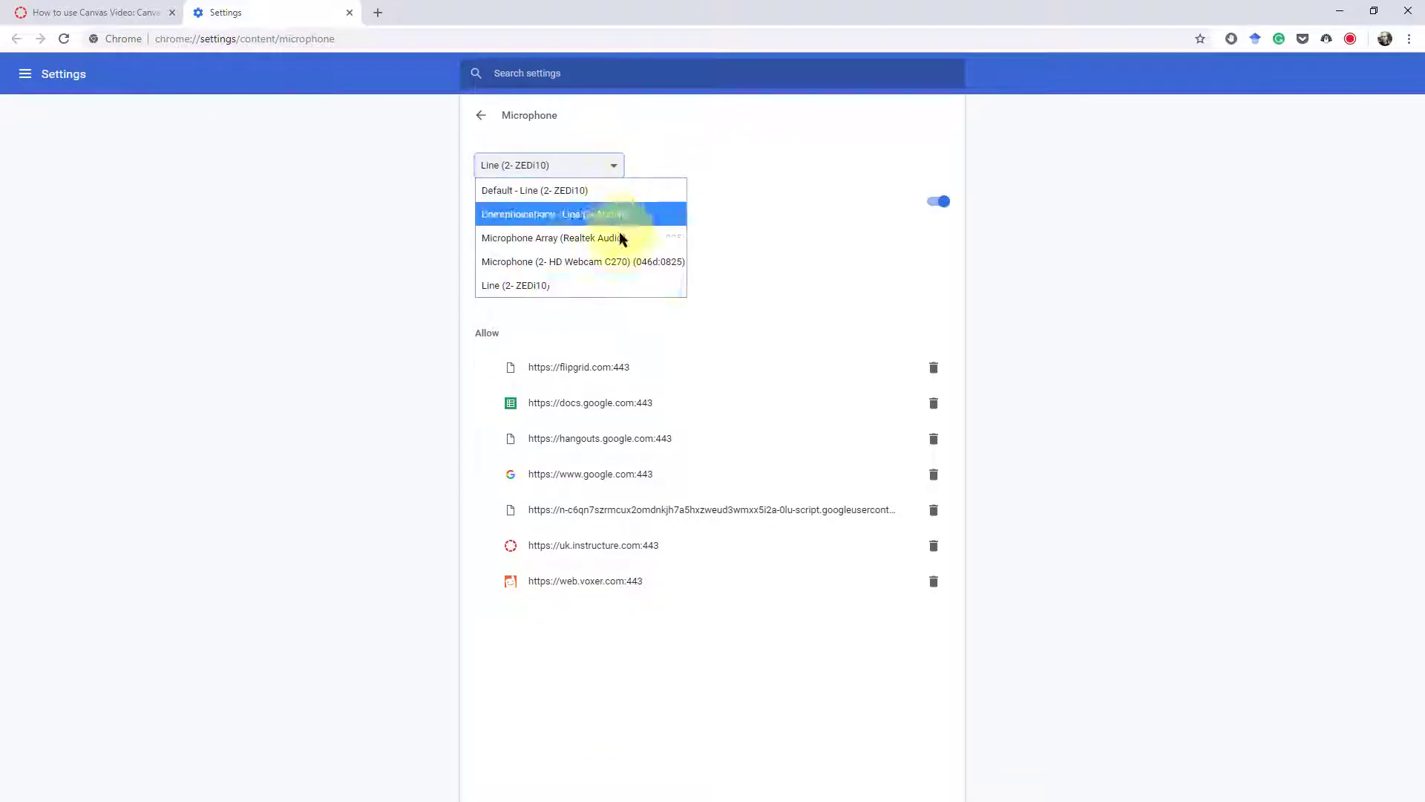
{"action": "left_click", "coordinate": [580, 261]}
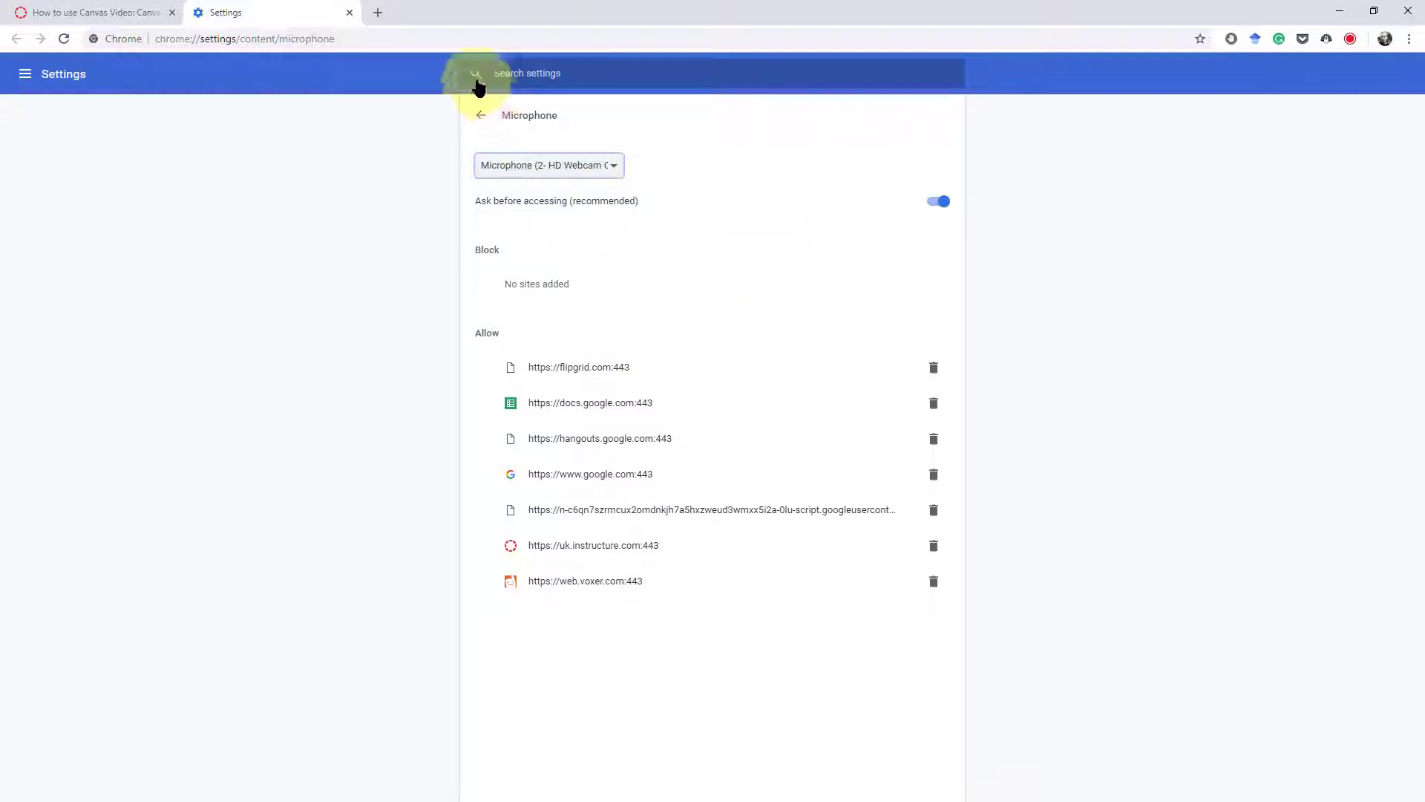
- Select Logitech HD Webcam C270 as Chrome's camera in Content settings
{"action": "left_click", "coordinate": [480, 115]}
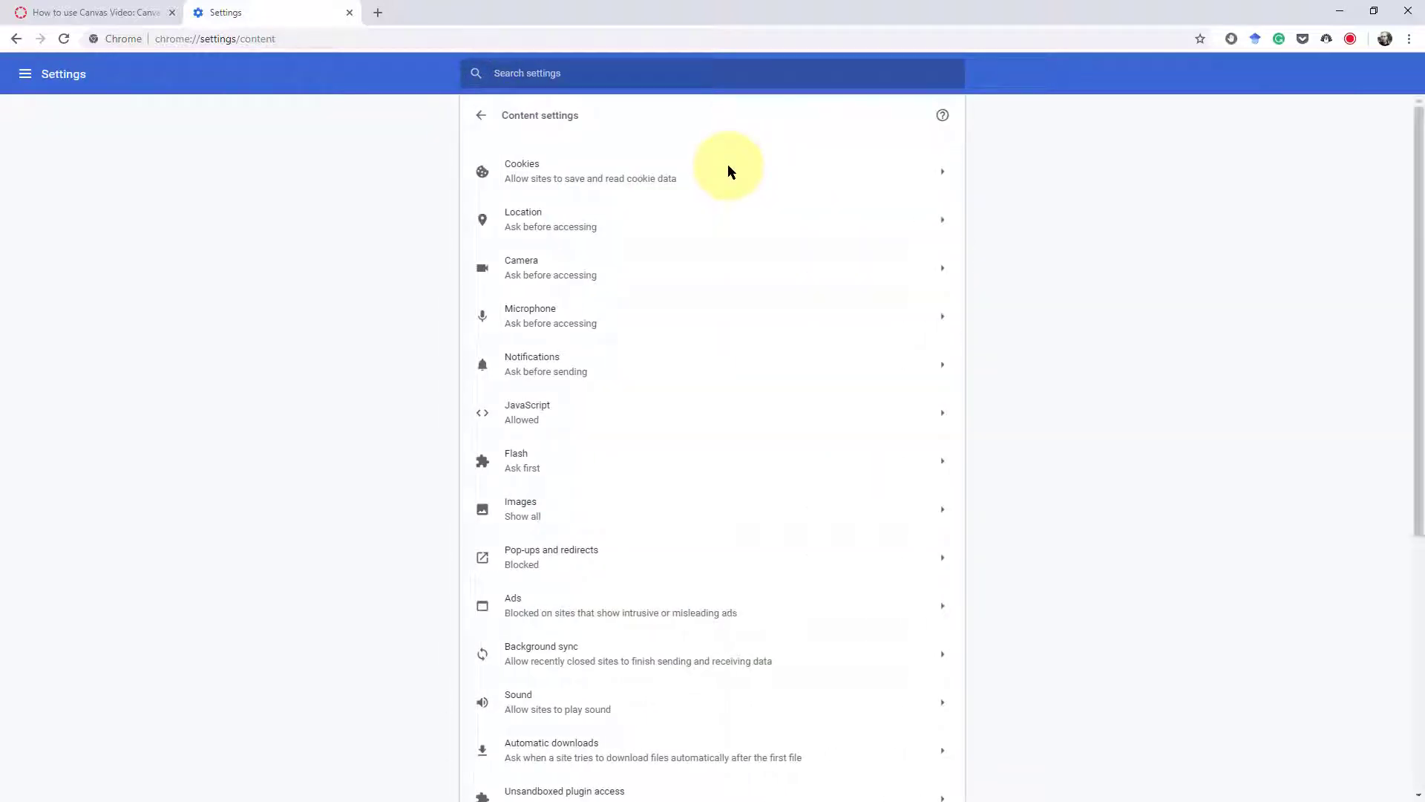
{"action": "left_click", "coordinate": [550, 267]}
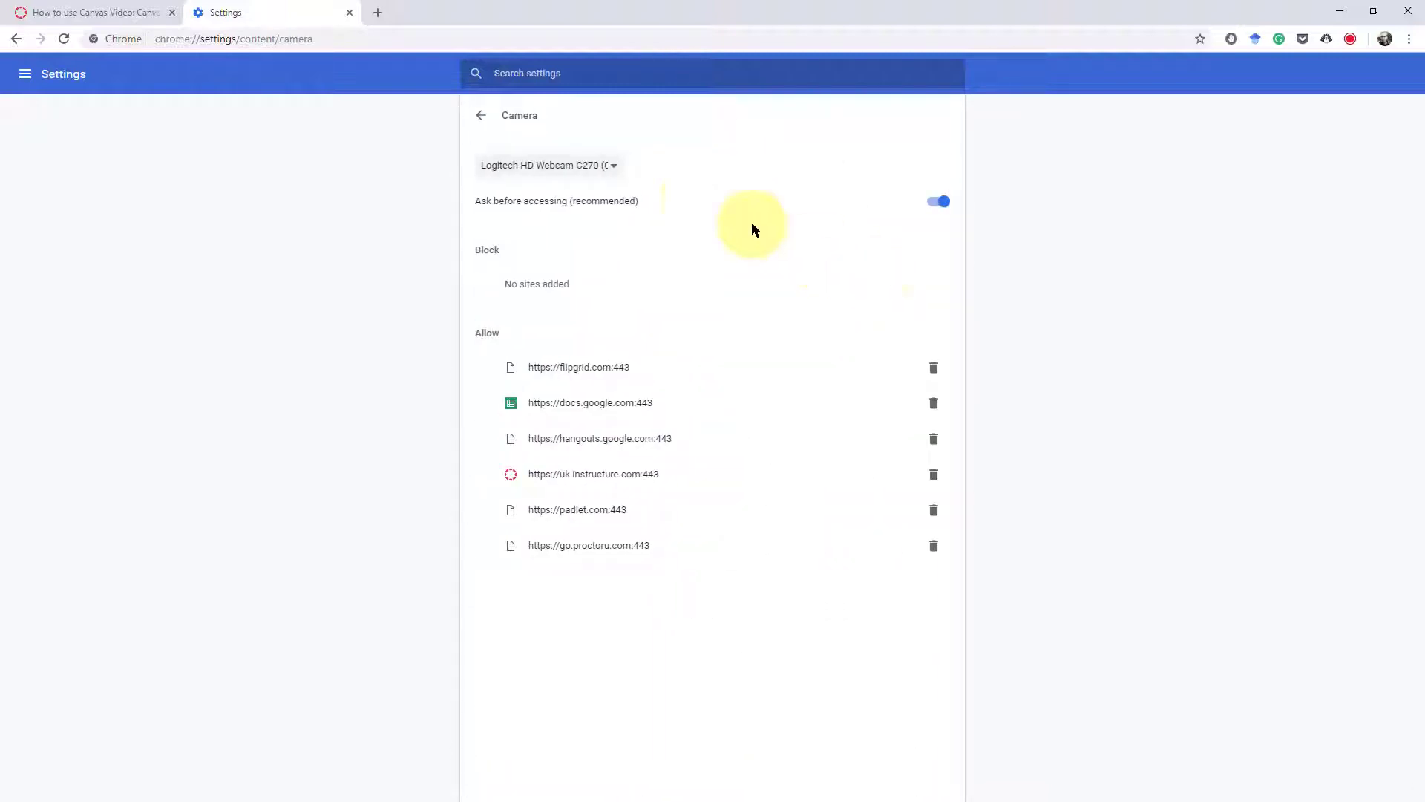
{"action": "left_click", "coordinate": [548, 164]}
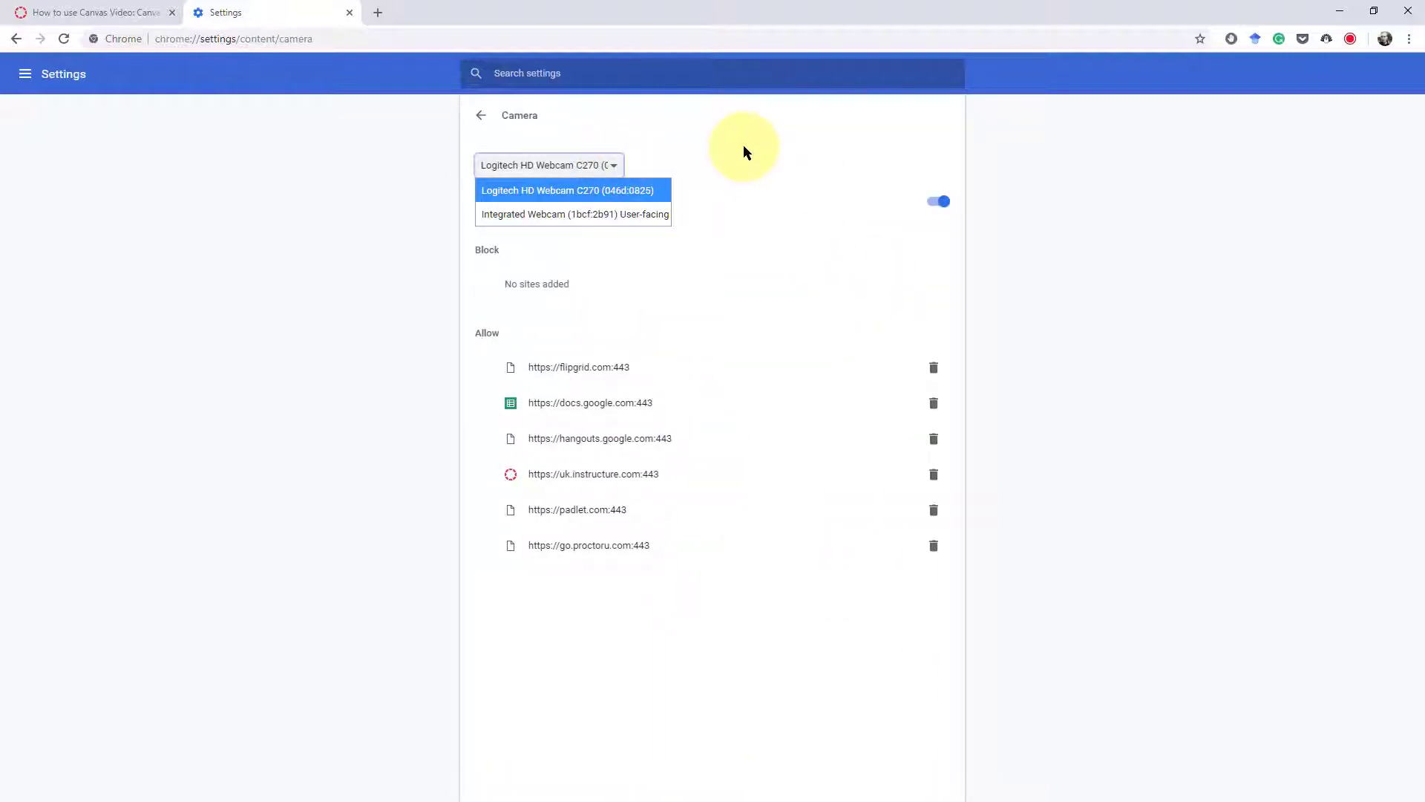
{"action": "left_click", "coordinate": [567, 190]}
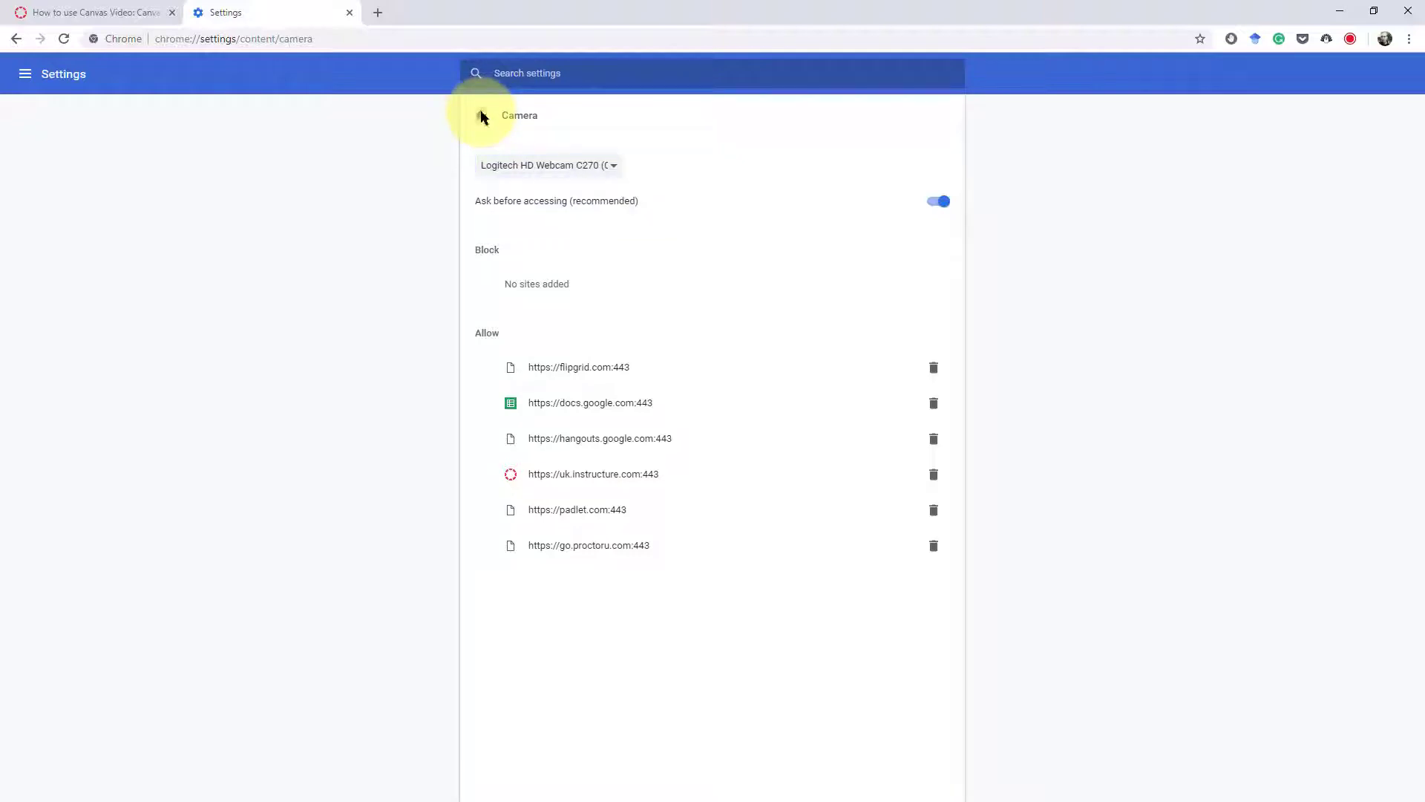
{"action": "left_click", "coordinate": [483, 116]}
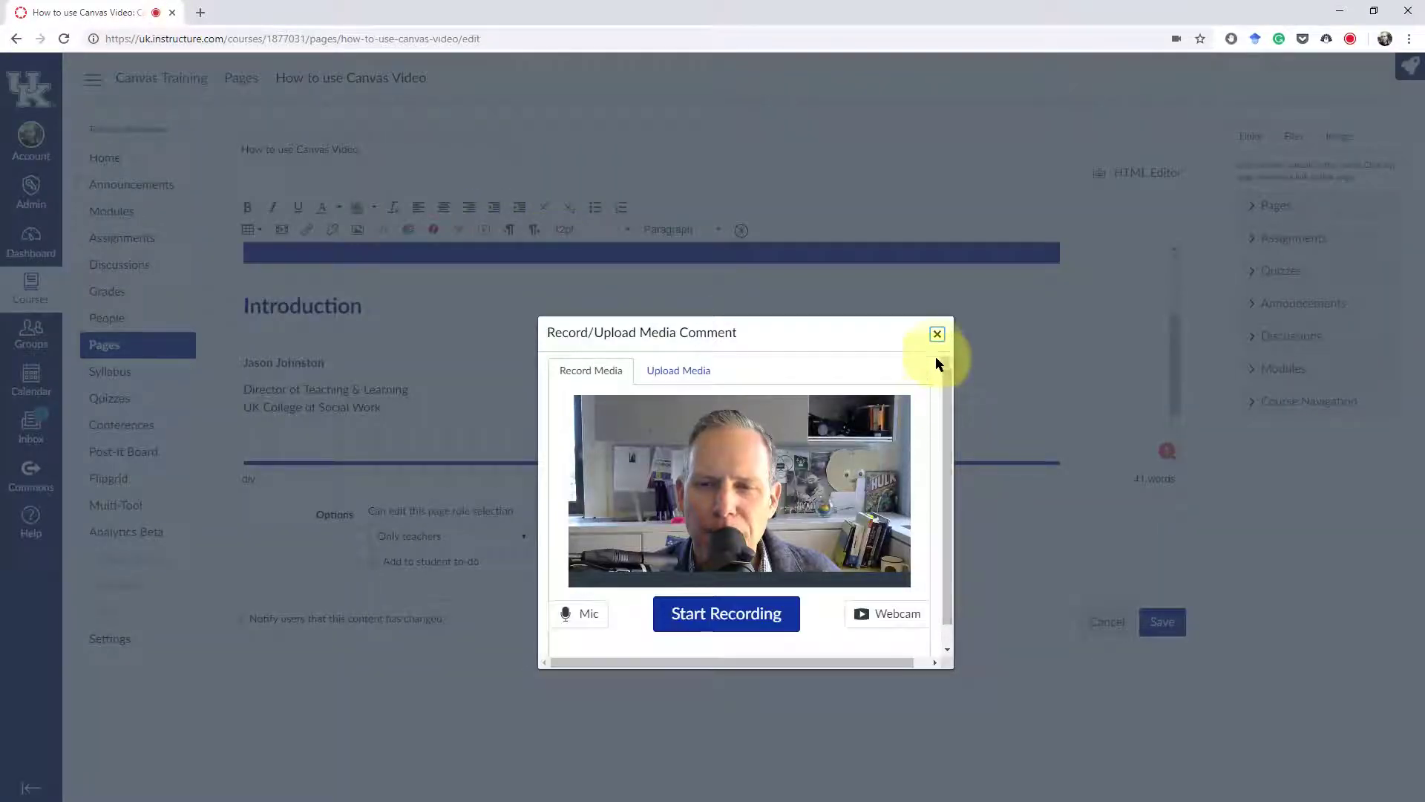
- Close the media recorder and view the saved page with its Introduction video
{"action": "left_click", "coordinate": [937, 334]}
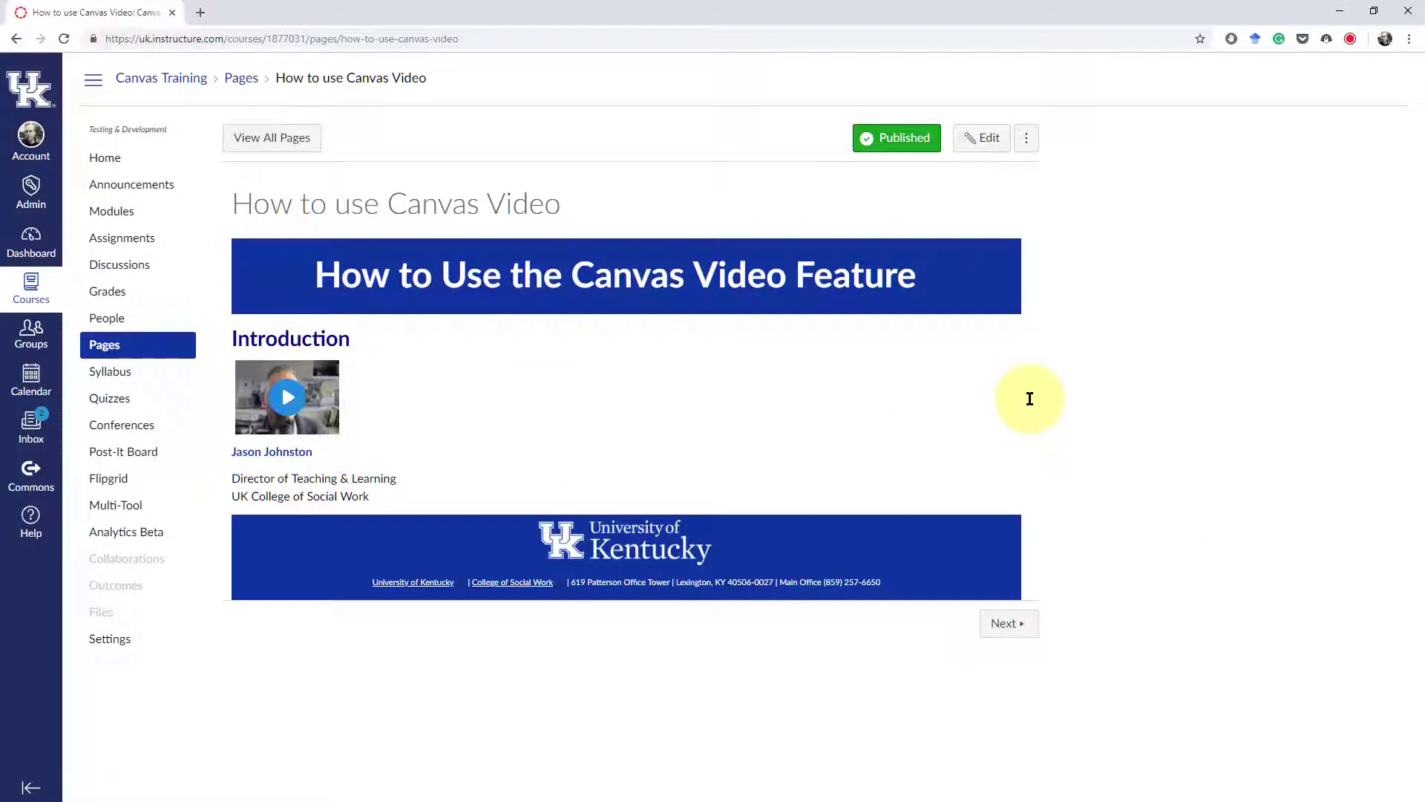